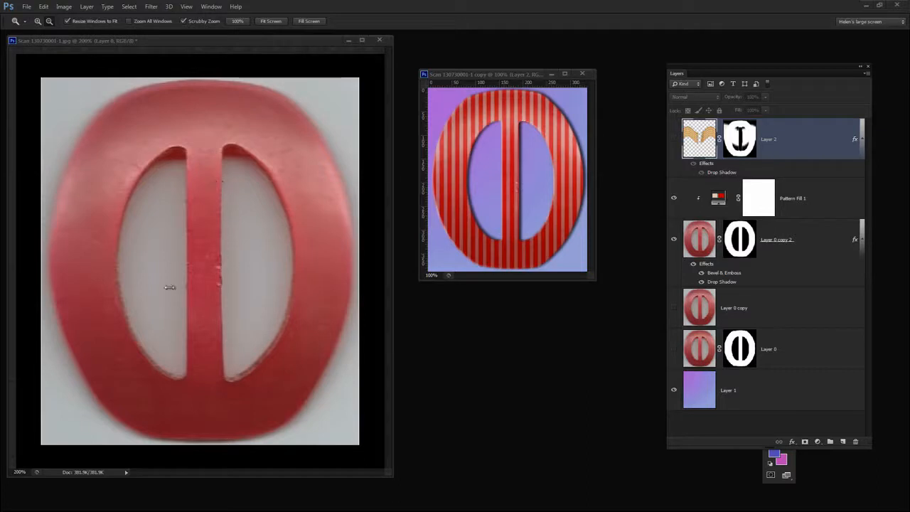
{"action": "mouse_move", "coordinate": [199, 258]}
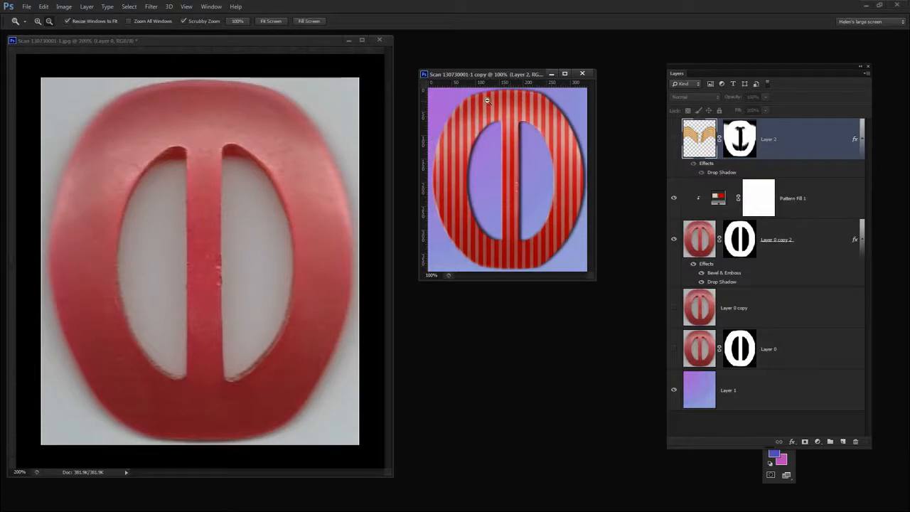
{"action": "mouse_move", "coordinate": [529, 261]}
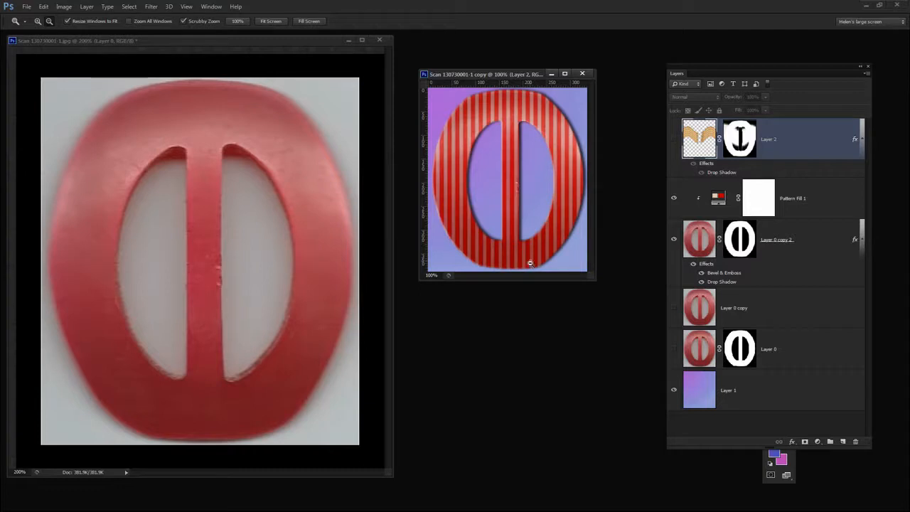
{"action": "mouse_move", "coordinate": [546, 79]}
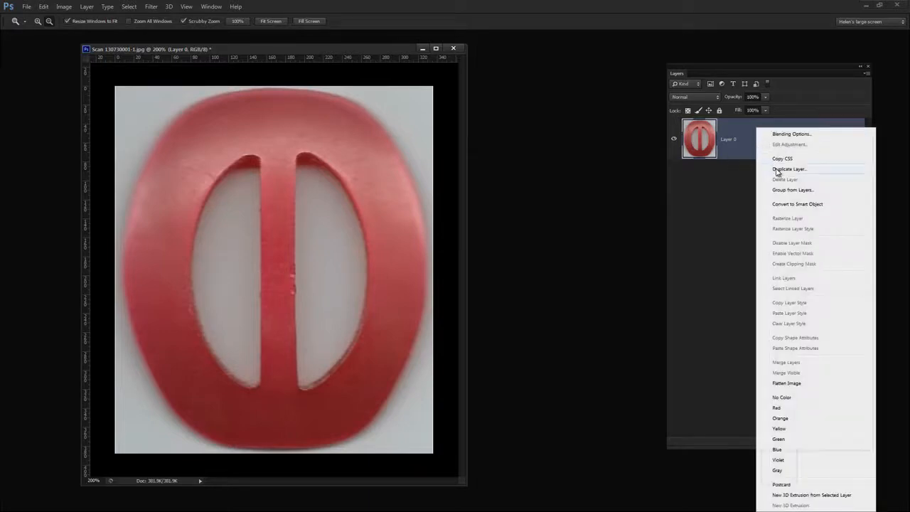
Duplicate Layer 0 and confirm to create Layer 0 copy.
{"action": "left_click", "coordinate": [789, 169]}
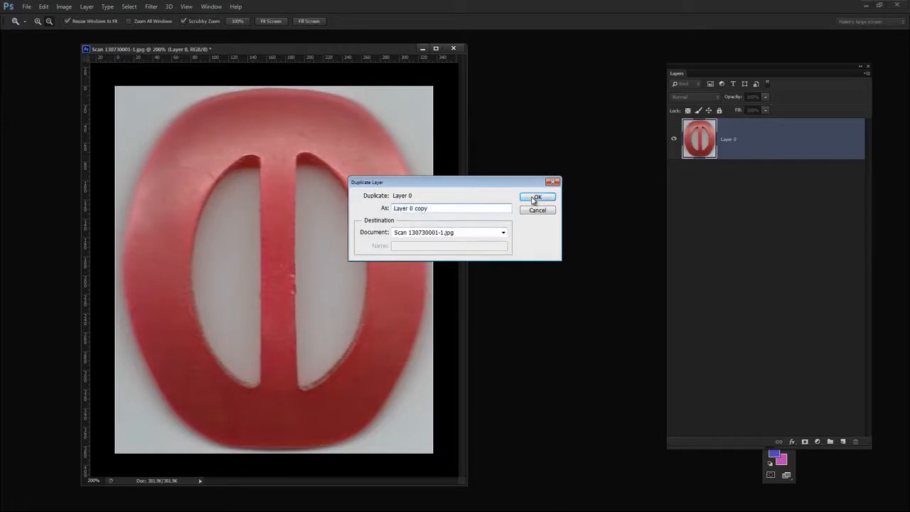
{"action": "left_click", "coordinate": [537, 197]}
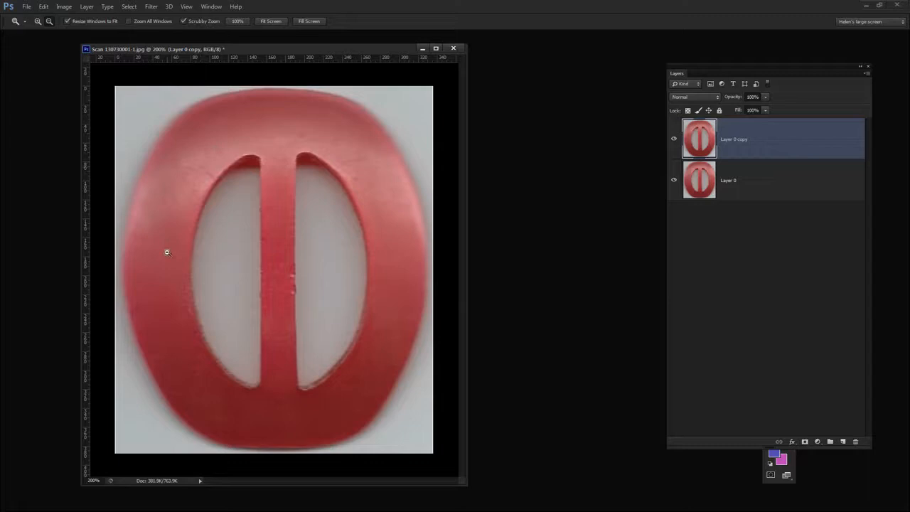
{"action": "mouse_move", "coordinate": [357, 328]}
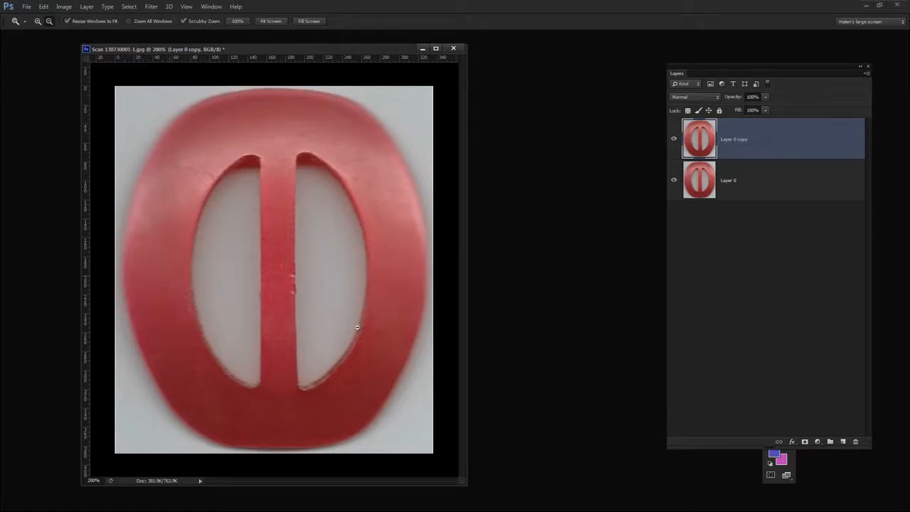
{"action": "mouse_move", "coordinate": [183, 113]}
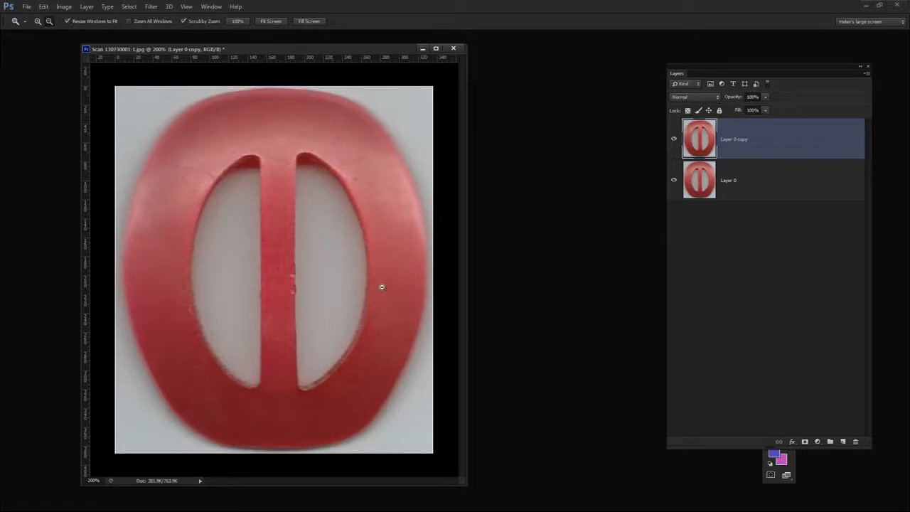
{"action": "mouse_move", "coordinate": [248, 197]}
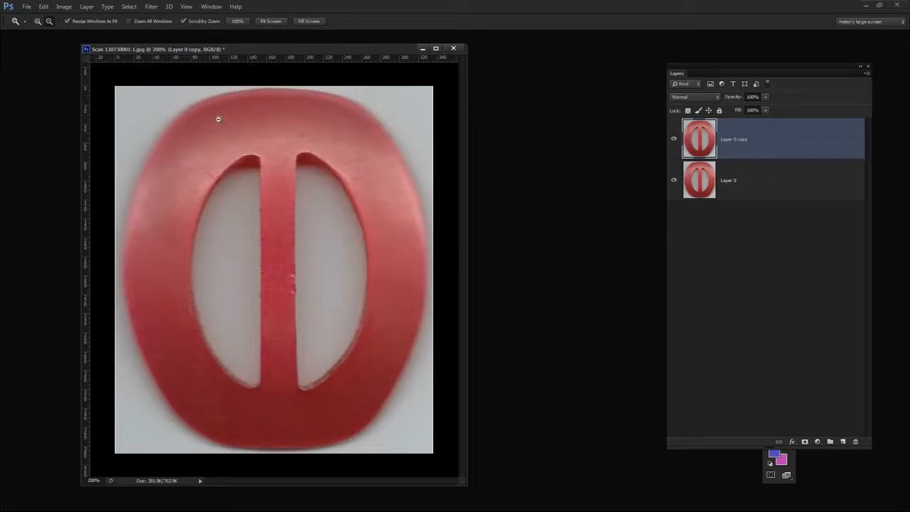
{"action": "mouse_move", "coordinate": [270, 196]}
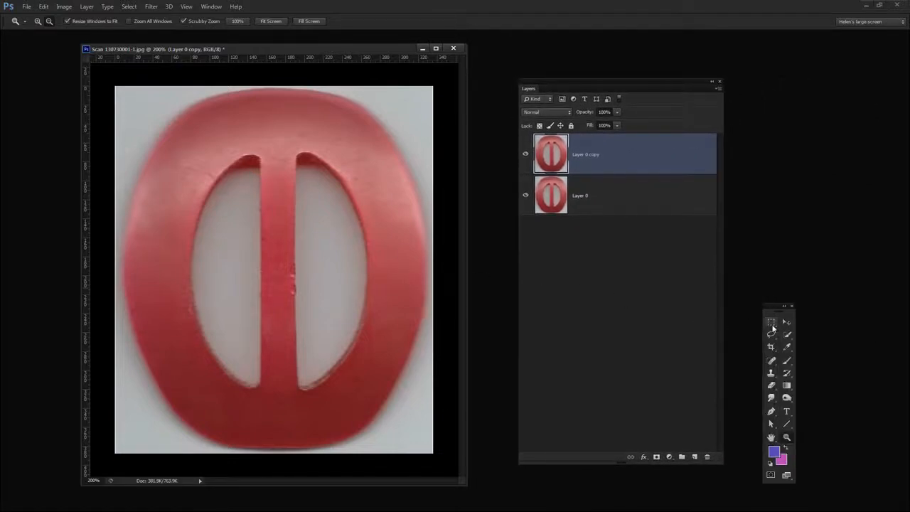
Switch to the marquee tool for making oval selections.
{"action": "left_click", "coordinate": [771, 322]}
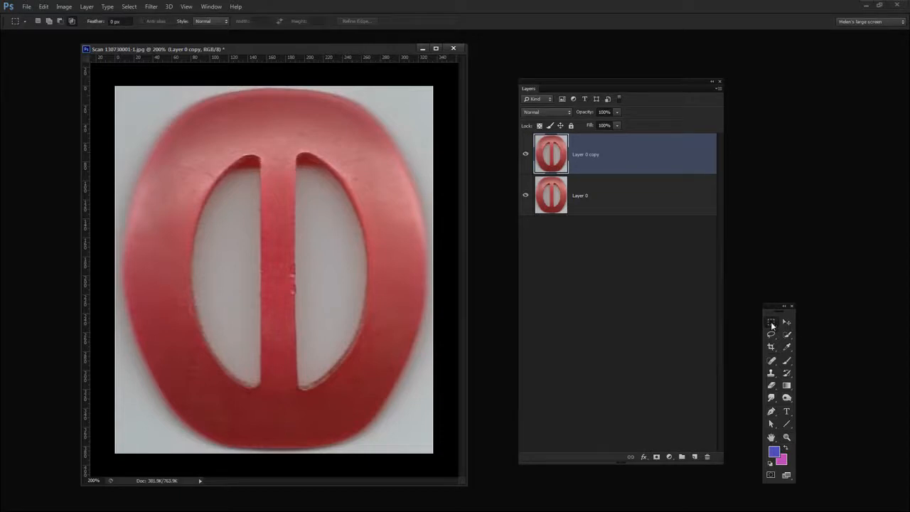
{"action": "mouse_move", "coordinate": [772, 322]}
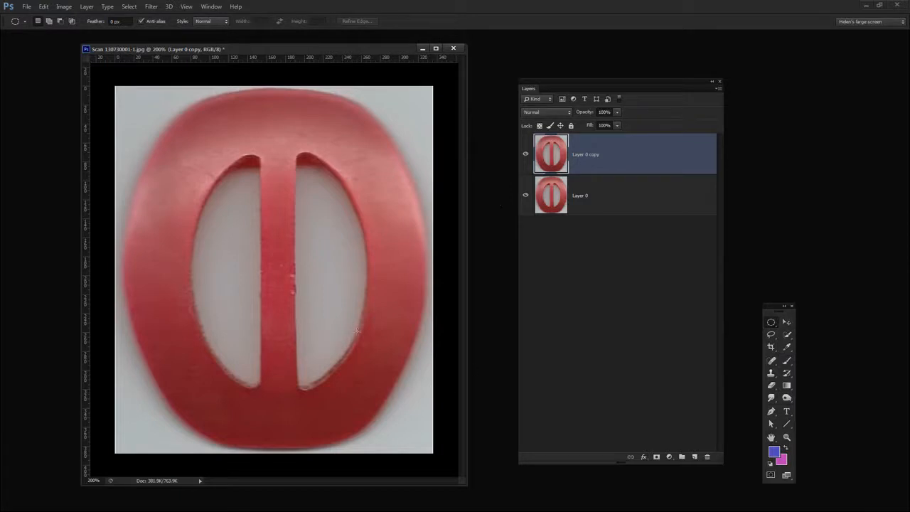
{"action": "mouse_move", "coordinate": [369, 371]}
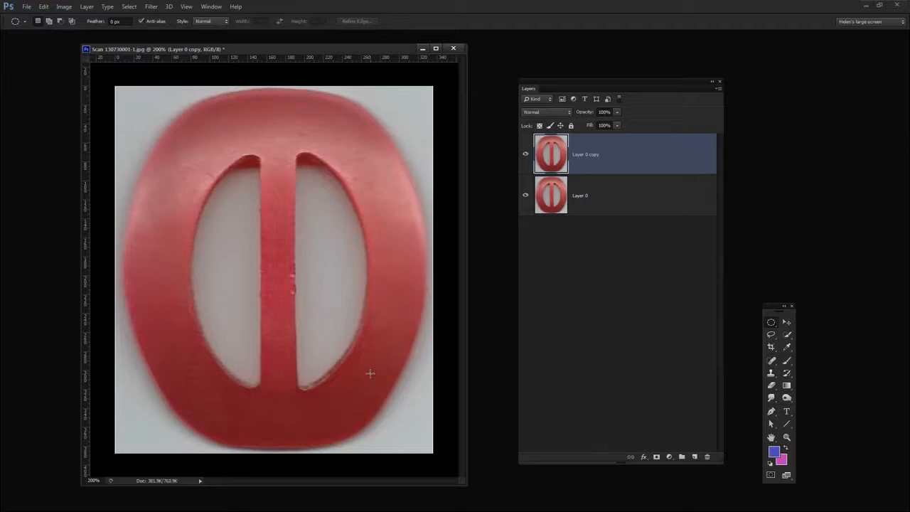
{"action": "mouse_move", "coordinate": [215, 109]}
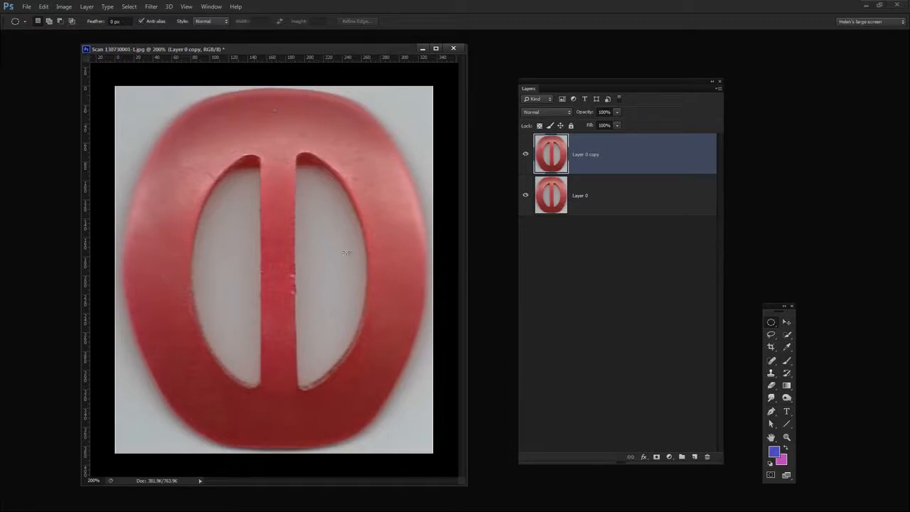
{"action": "mouse_move", "coordinate": [240, 344]}
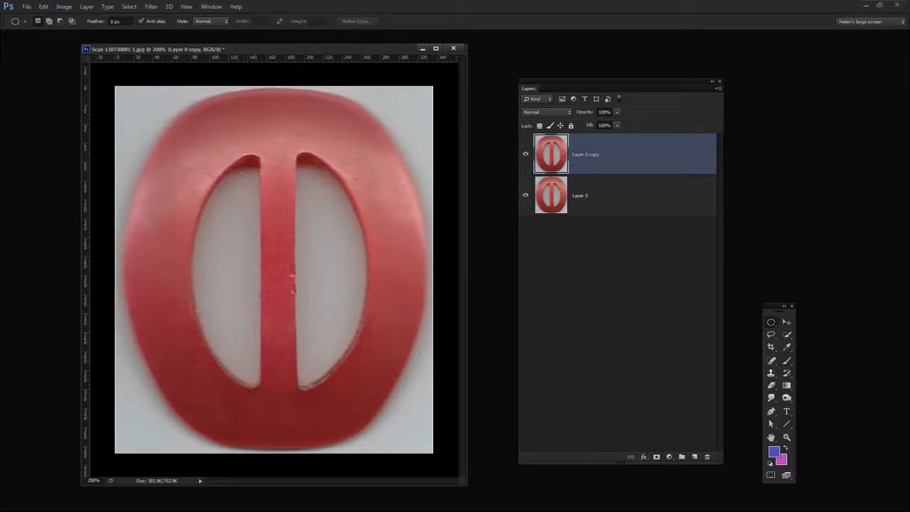
{"action": "mouse_move", "coordinate": [140, 104]}
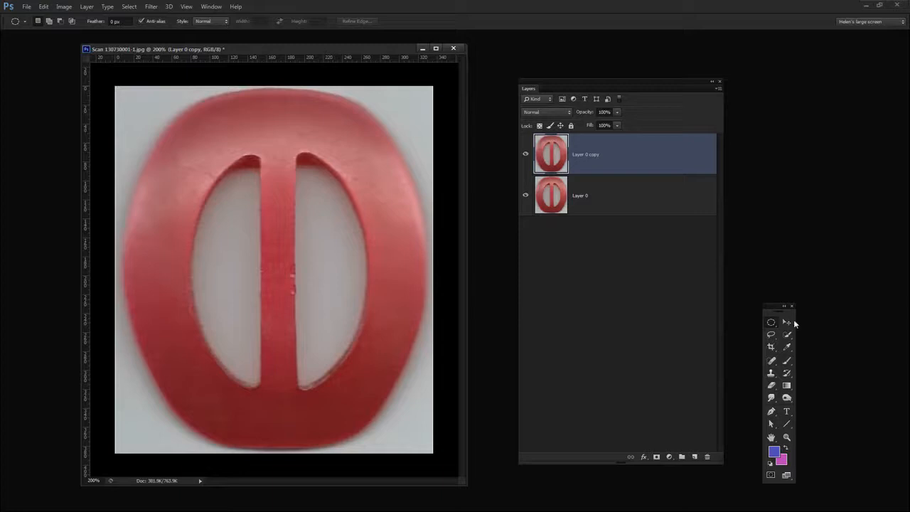
{"action": "mouse_move", "coordinate": [110, 81]}
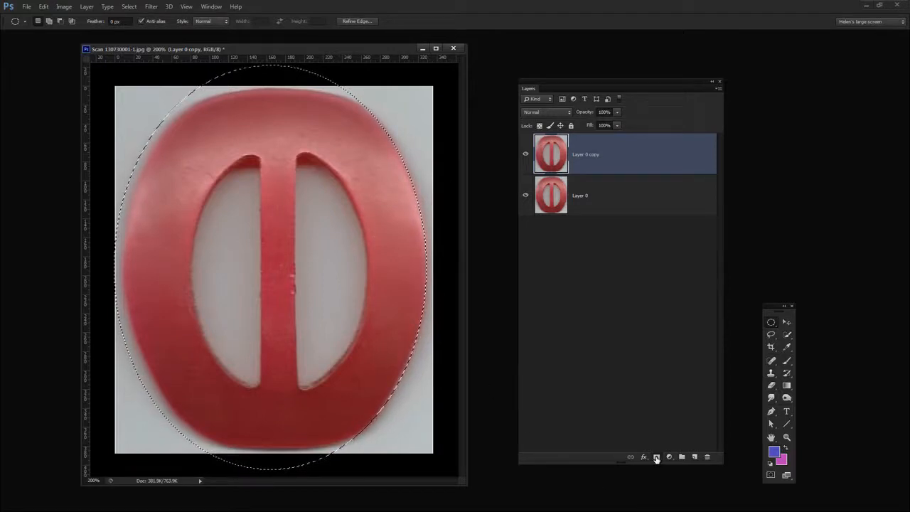
Add an oval layer mask to Layer 0 copy, hide Layer 0, and add a backdrop layer.
{"action": "left_click", "coordinate": [657, 456]}
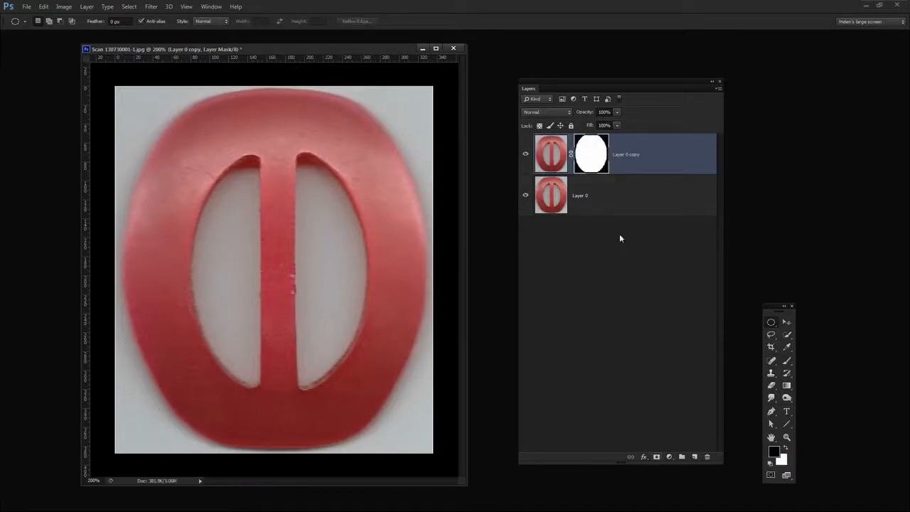
{"action": "left_click", "coordinate": [526, 195]}
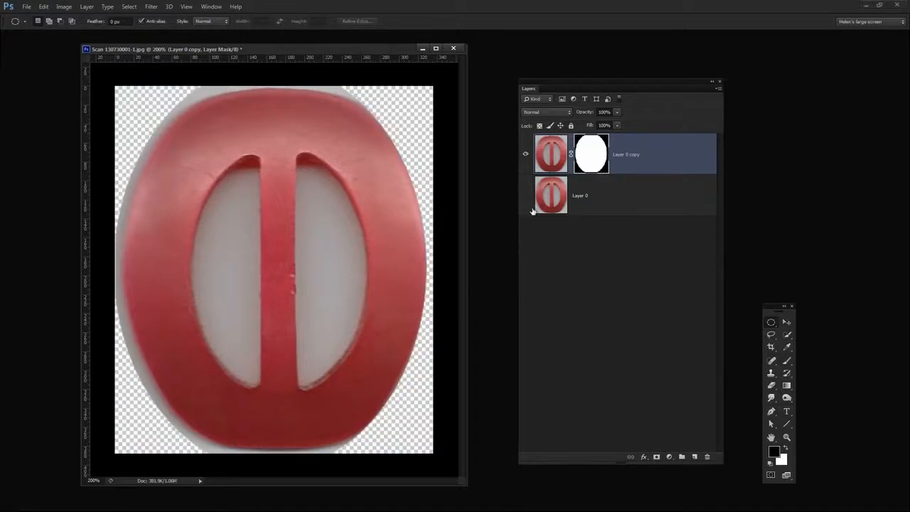
{"action": "mouse_move", "coordinate": [408, 147]}
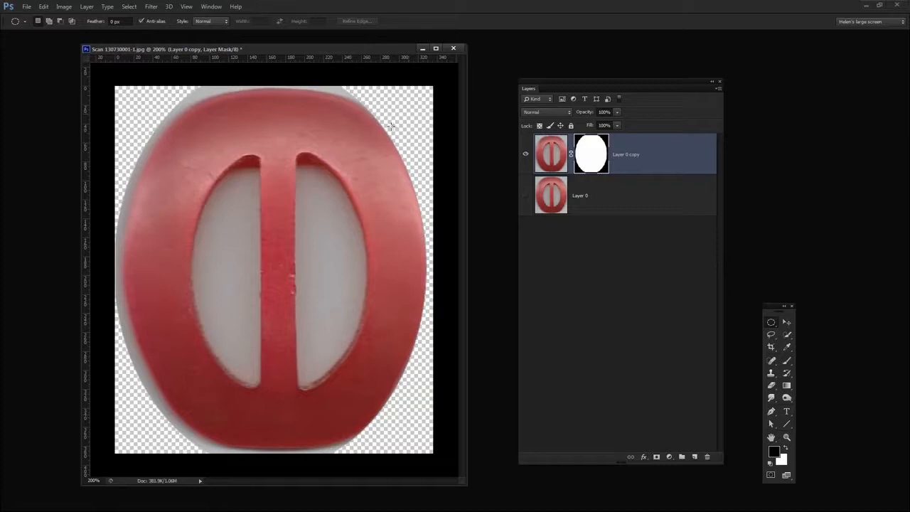
{"action": "mouse_move", "coordinate": [711, 453]}
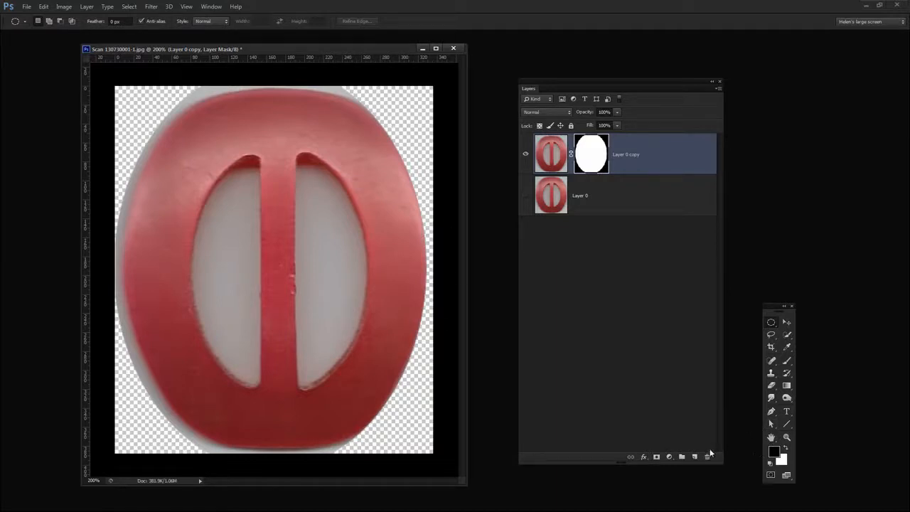
{"action": "left_click", "coordinate": [695, 456]}
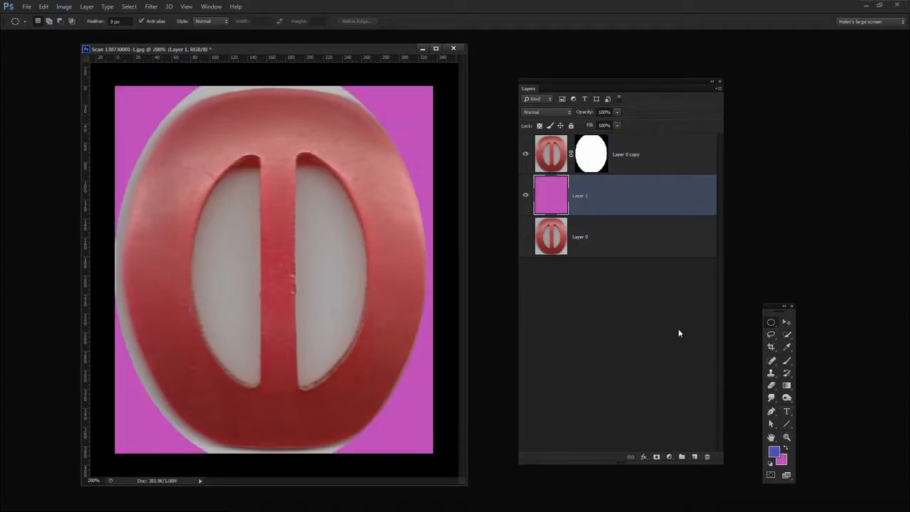
{"action": "mouse_move", "coordinate": [583, 233]}
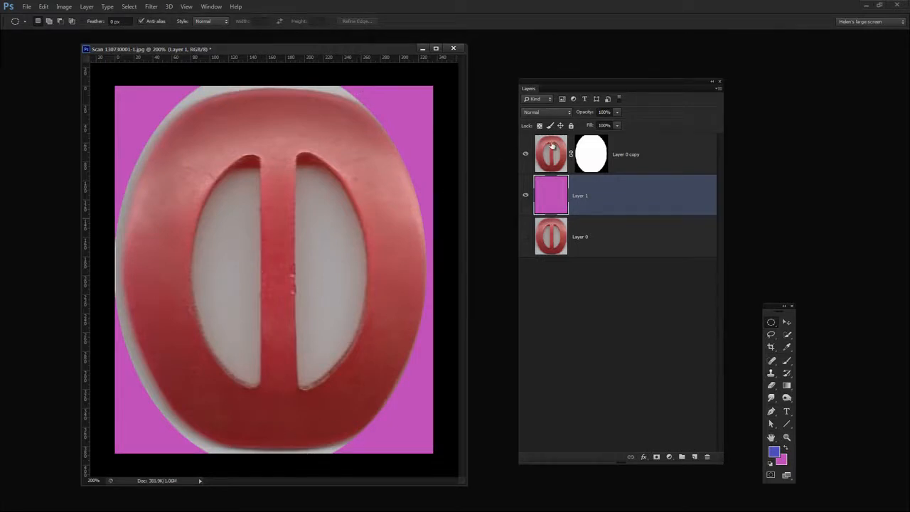
Reselect Layer 0 copy, draw a tighter oval around the buckle, and undo a trial mask change.
{"action": "left_click", "coordinate": [626, 154]}
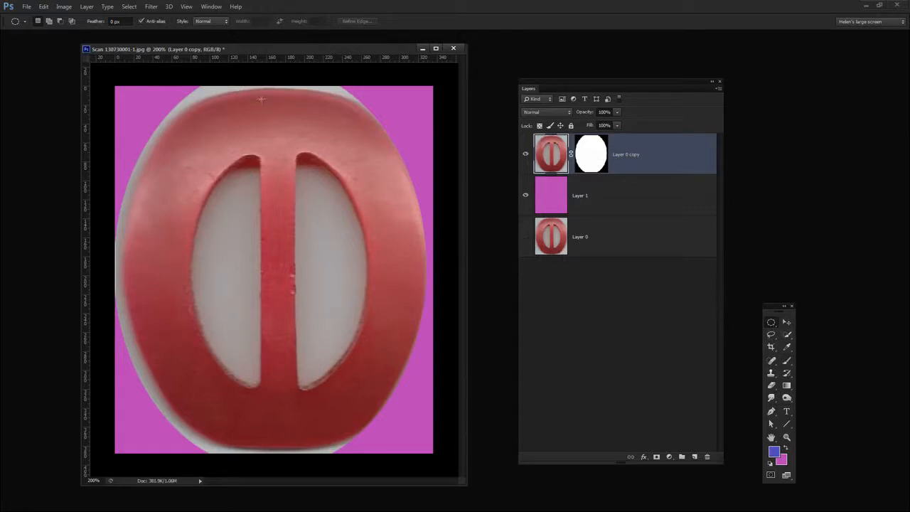
{"action": "mouse_move", "coordinate": [187, 348]}
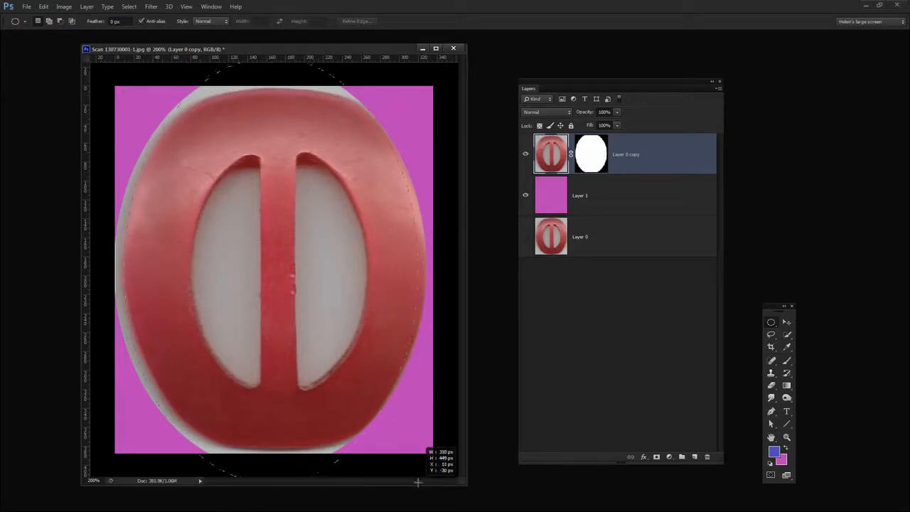
{"action": "left_click_drag", "start_coordinate": [418, 483], "coordinate": [415, 469]}
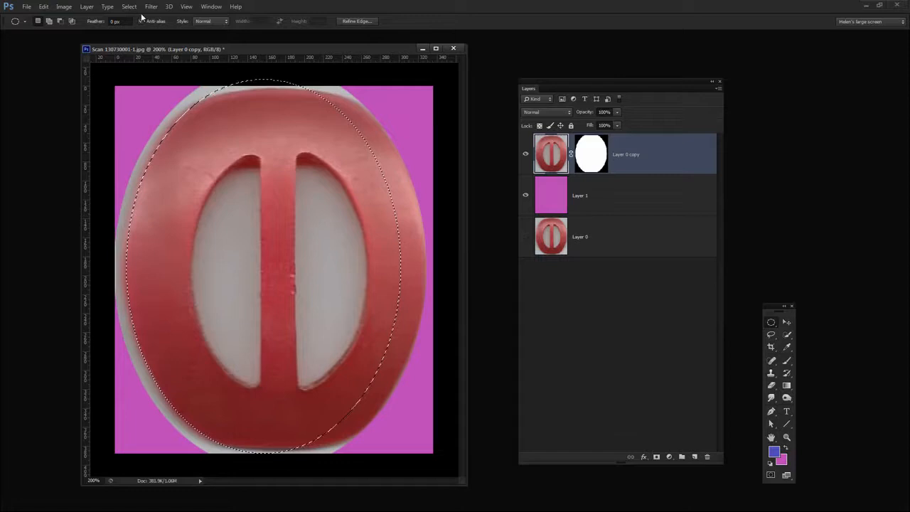
{"action": "left_click", "coordinate": [128, 6]}
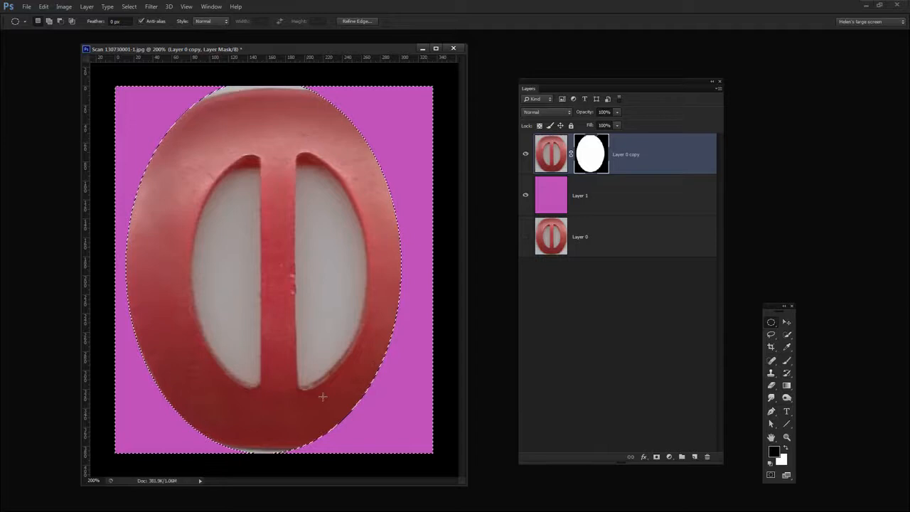
{"action": "left_click", "coordinate": [44, 7]}
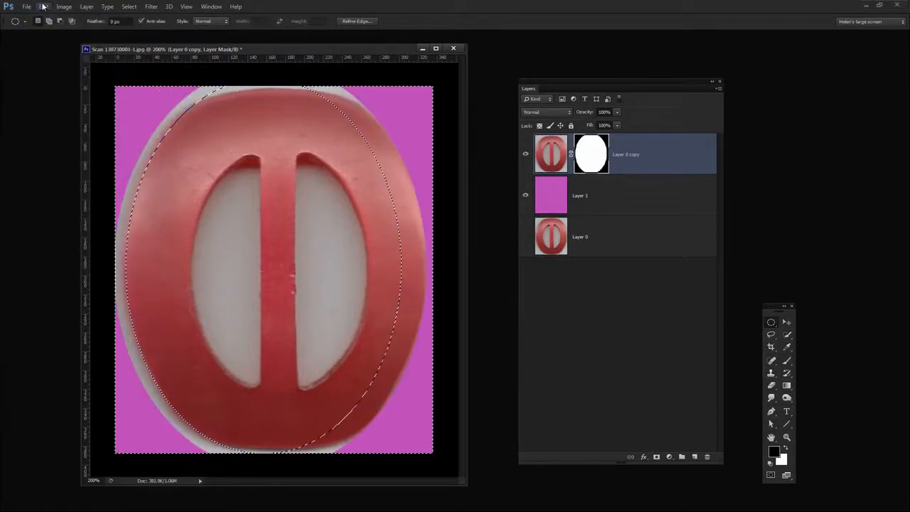
{"action": "left_click", "coordinate": [129, 7]}
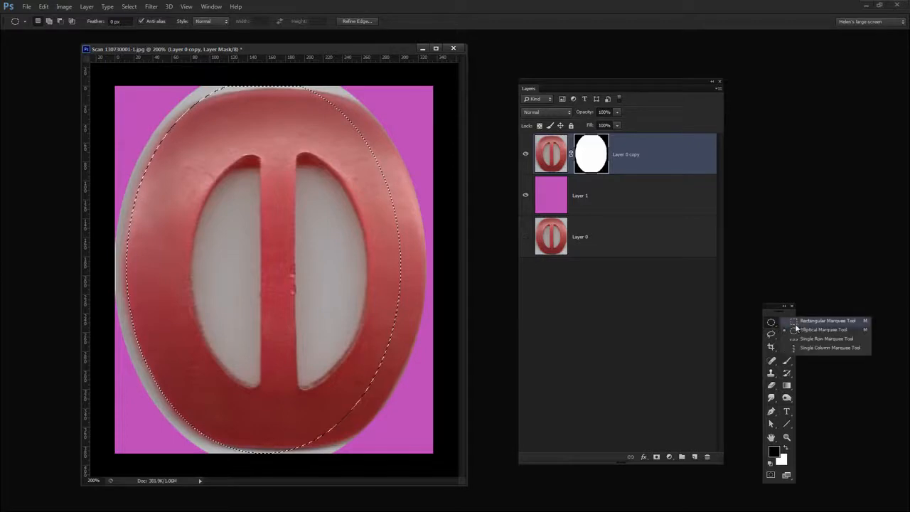
Pick the Rectangular Marquee and apply Select > Inverse.
{"action": "left_click", "coordinate": [825, 330]}
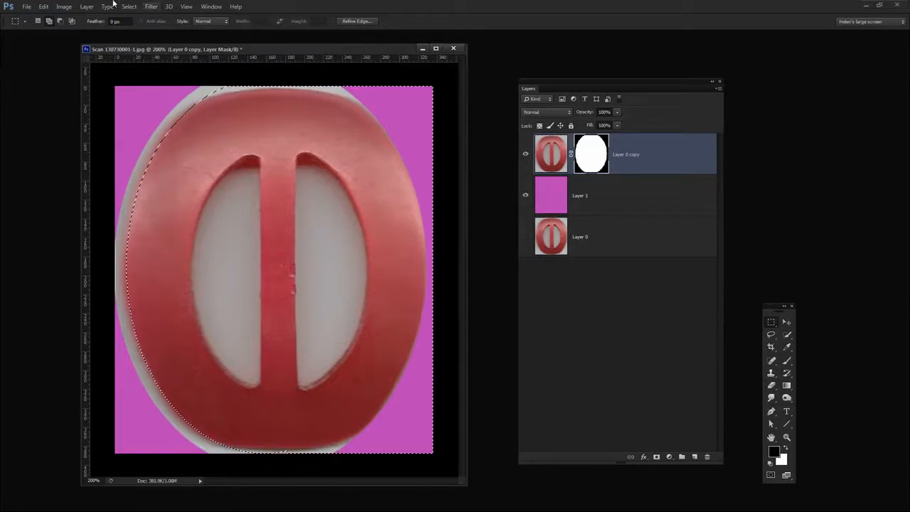
{"action": "left_click", "coordinate": [129, 6]}
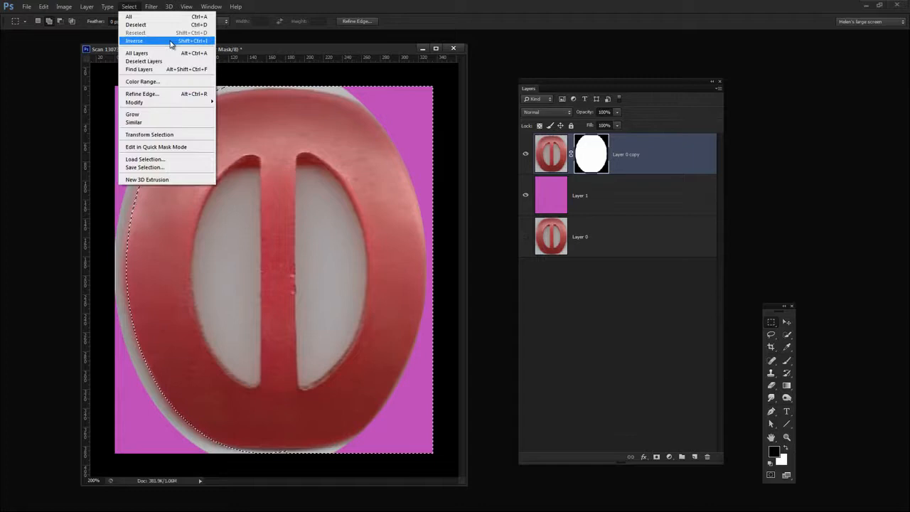
{"action": "left_click", "coordinate": [134, 41]}
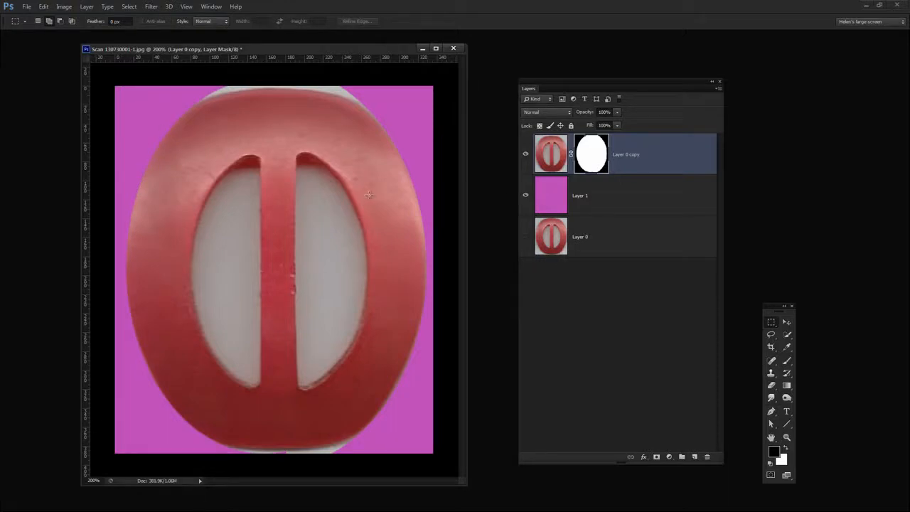
{"action": "mouse_move", "coordinate": [772, 322]}
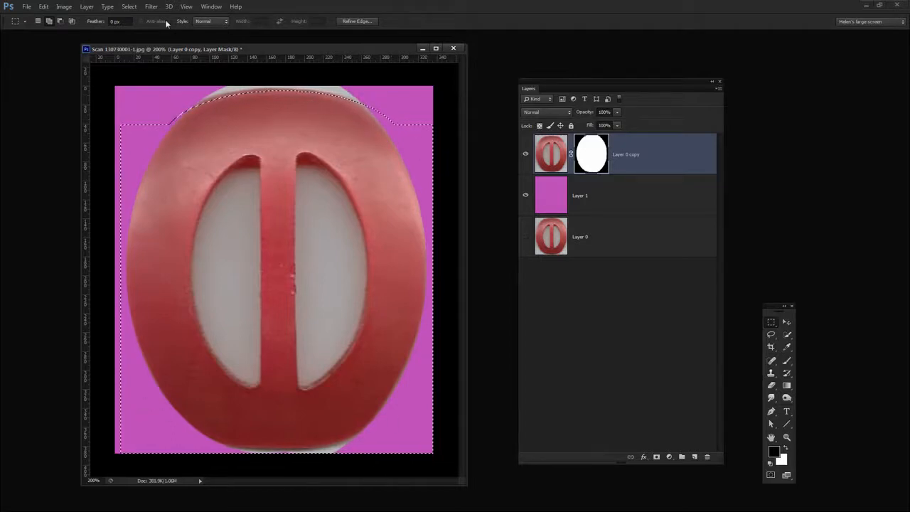
Use the Select menu to mask out the grey strip above the buckle's top edge.
{"action": "left_click", "coordinate": [129, 7]}
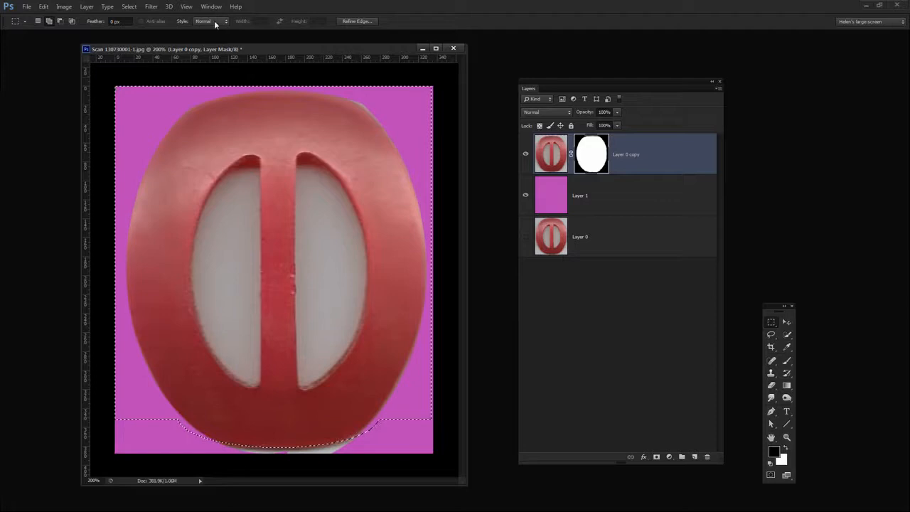
Use the Select menu to mask out the grey rim below the buckle's bottom edge.
{"action": "left_click", "coordinate": [129, 7]}
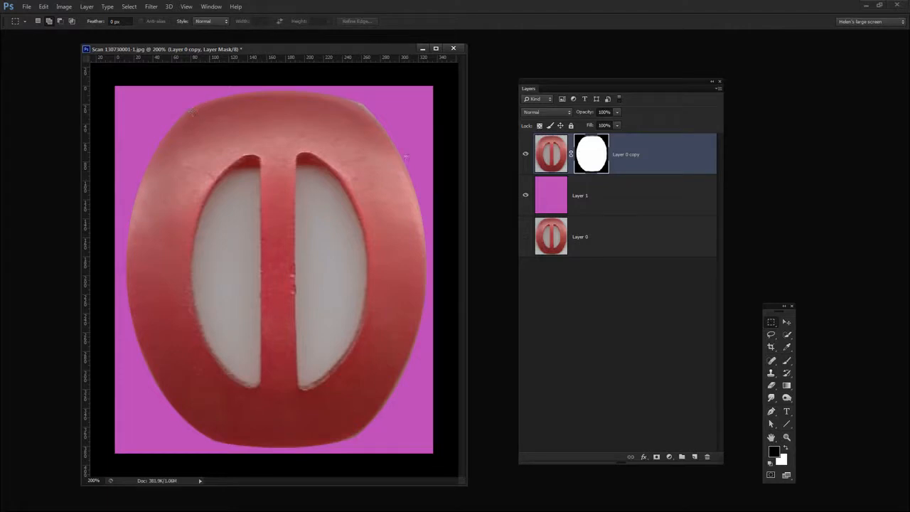
Draw an elliptical selection around the buckle's openings and begin Transform Selection.
{"action": "left_click", "coordinate": [771, 322]}
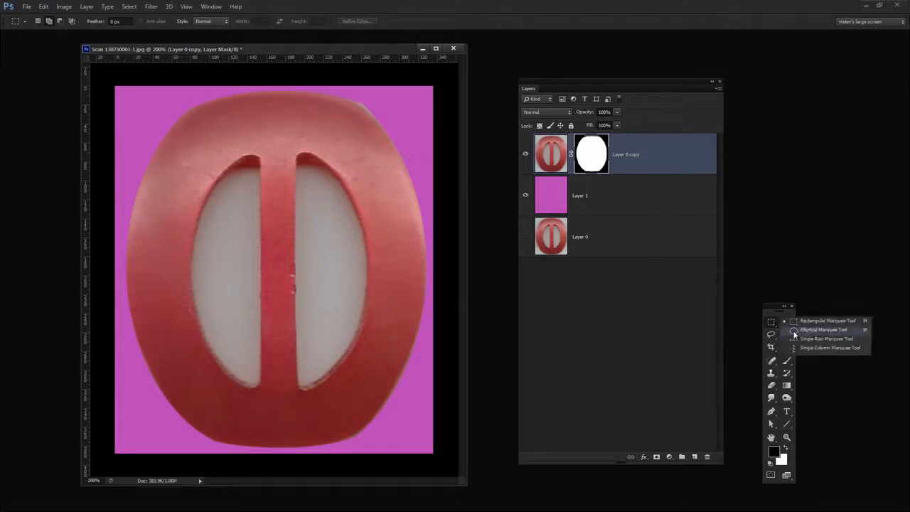
{"action": "left_click", "coordinate": [823, 329]}
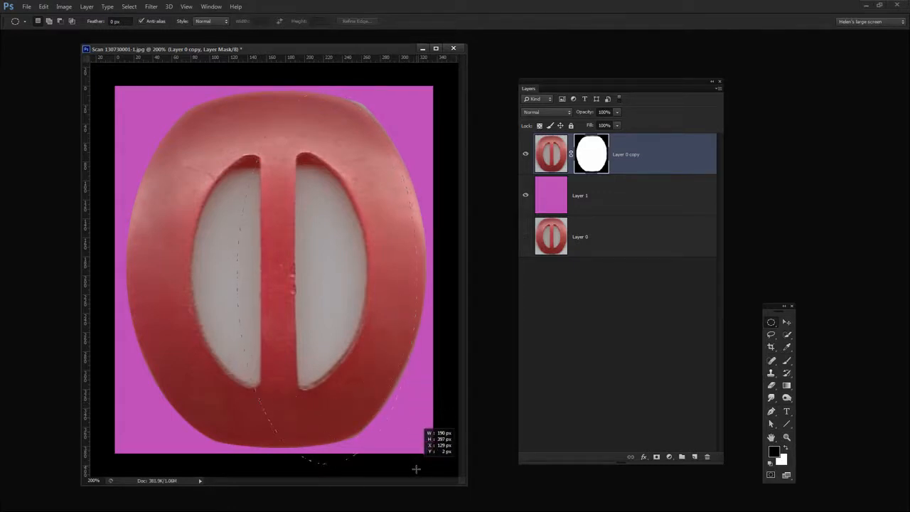
{"action": "left_click_drag", "start_coordinate": [320, 92], "coordinate": [327, 469]}
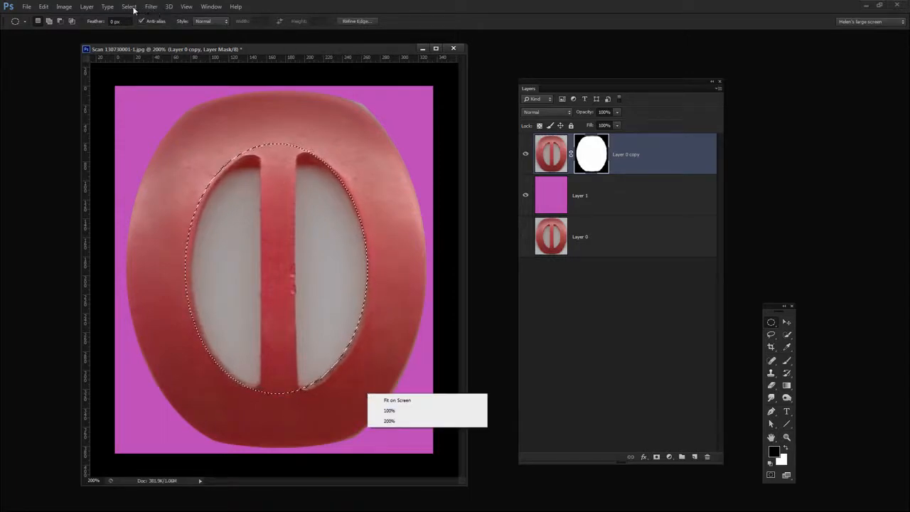
{"action": "left_click", "coordinate": [128, 7]}
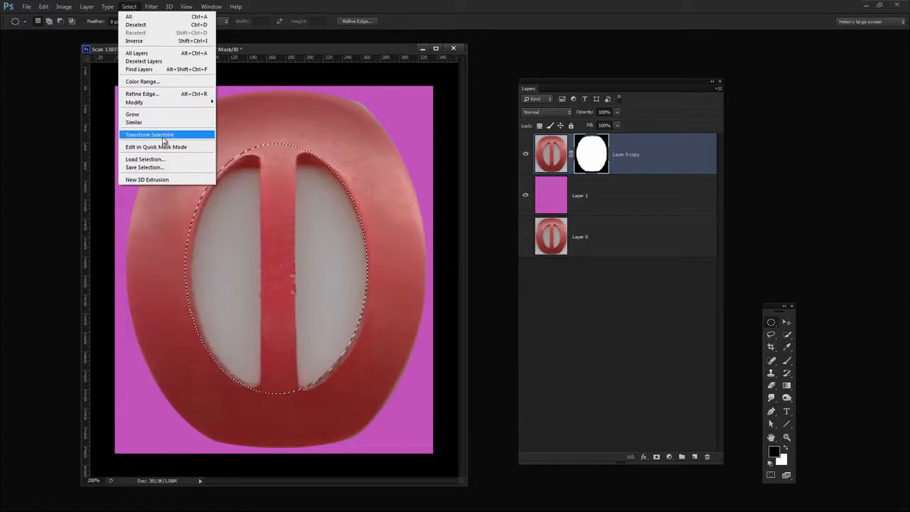
{"action": "left_click", "coordinate": [150, 134]}
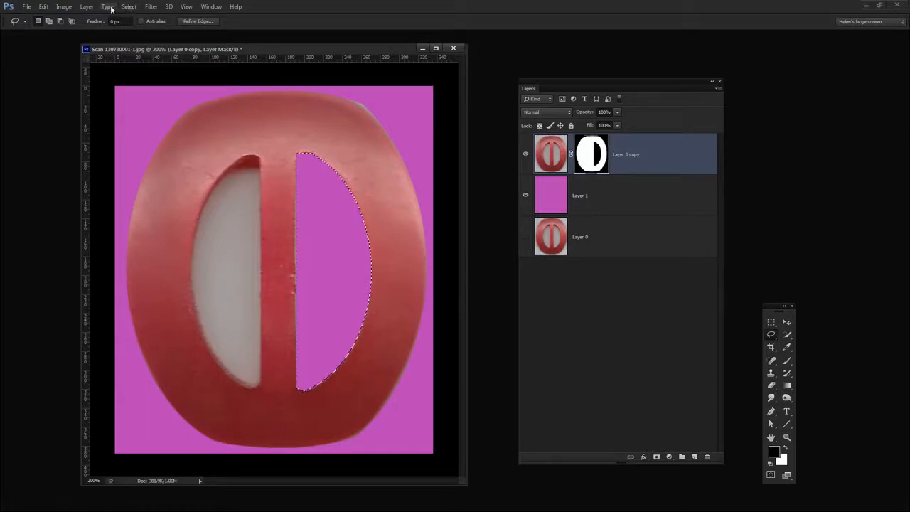
Mirror the opening's selection at -100% width over the left opening, commit, and deselect.
{"action": "left_click", "coordinate": [129, 7]}
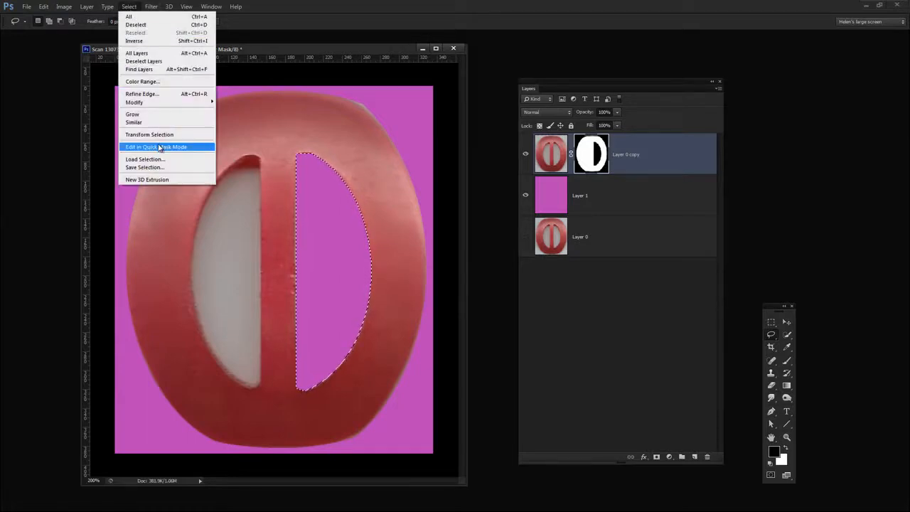
{"action": "left_click", "coordinate": [150, 135]}
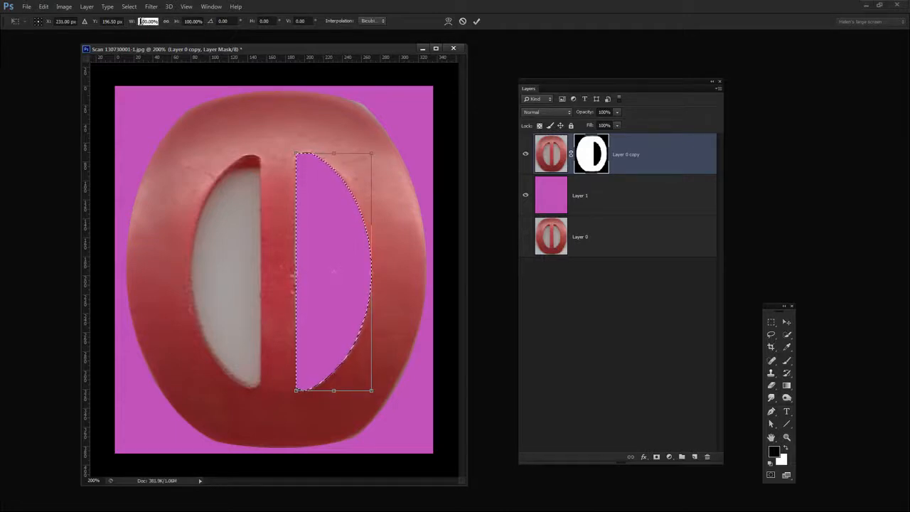
{"action": "type", "text": "-100.00%"}
{"action": "left_click", "coordinate": [65, 21]}
{"action": "type", "text": "116"}
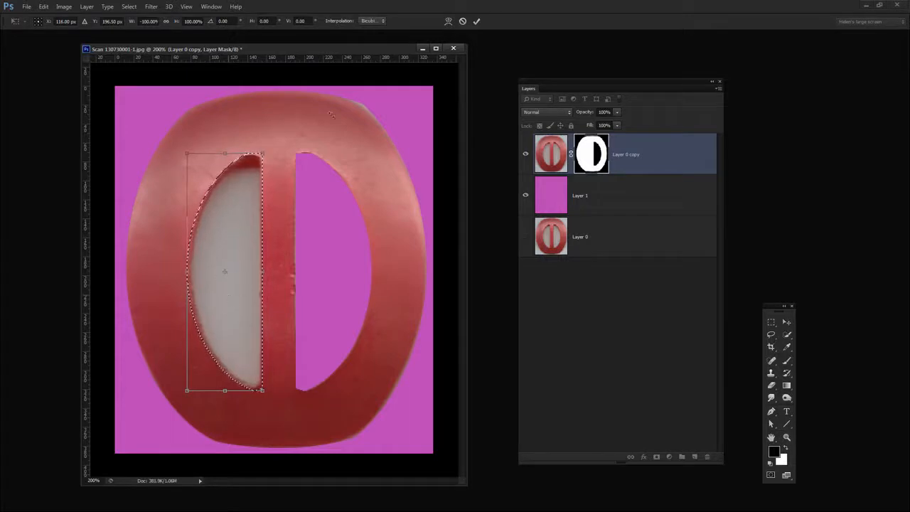
{"action": "left_click", "coordinate": [476, 22]}
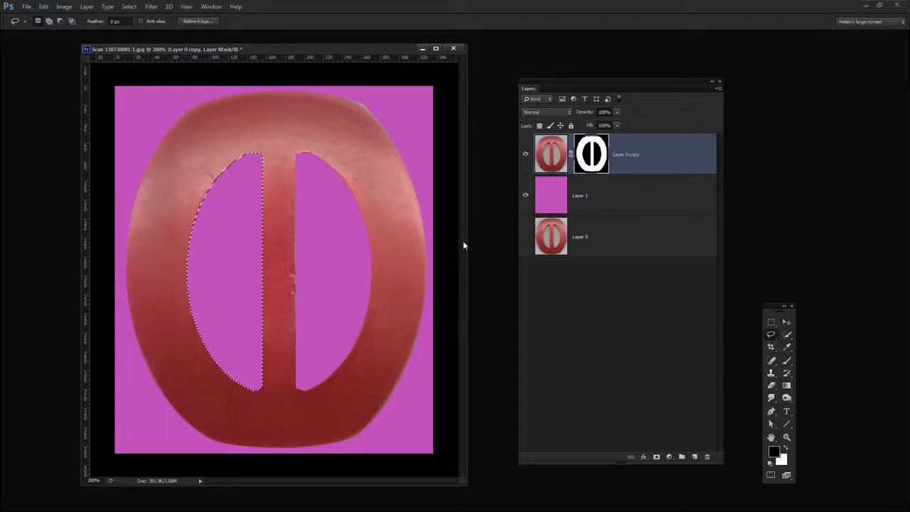
{"action": "key", "text": "Ctrl+D"}
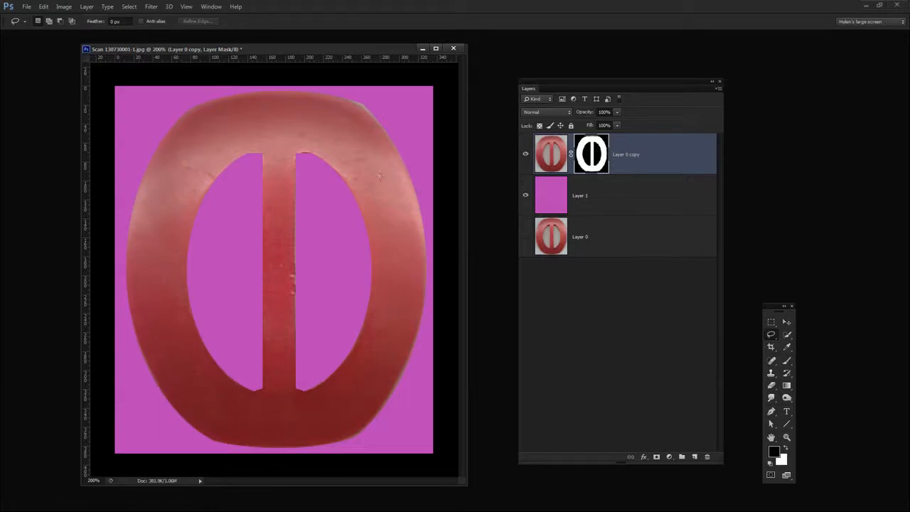
{"action": "mouse_move", "coordinate": [667, 150]}
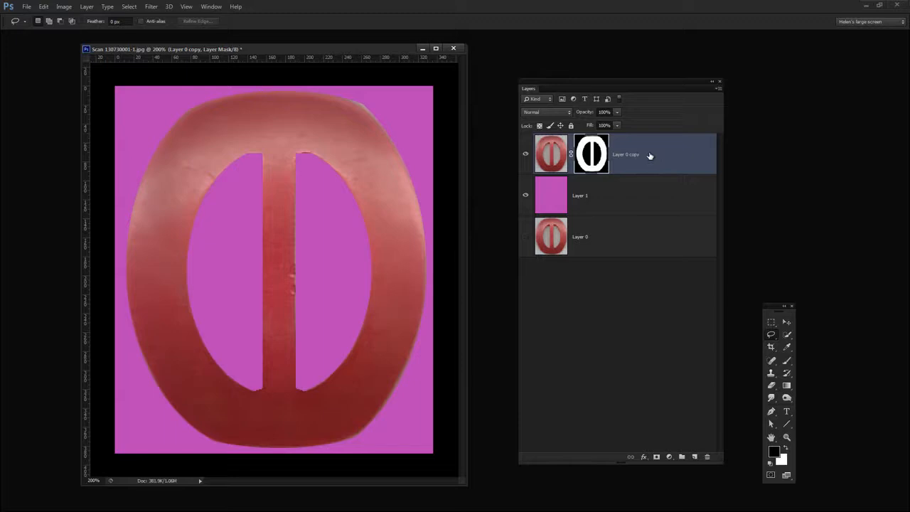
Duplicate Layer 0 copy and delete the new copy's mask without applying it.
{"action": "right_click", "coordinate": [626, 154]}
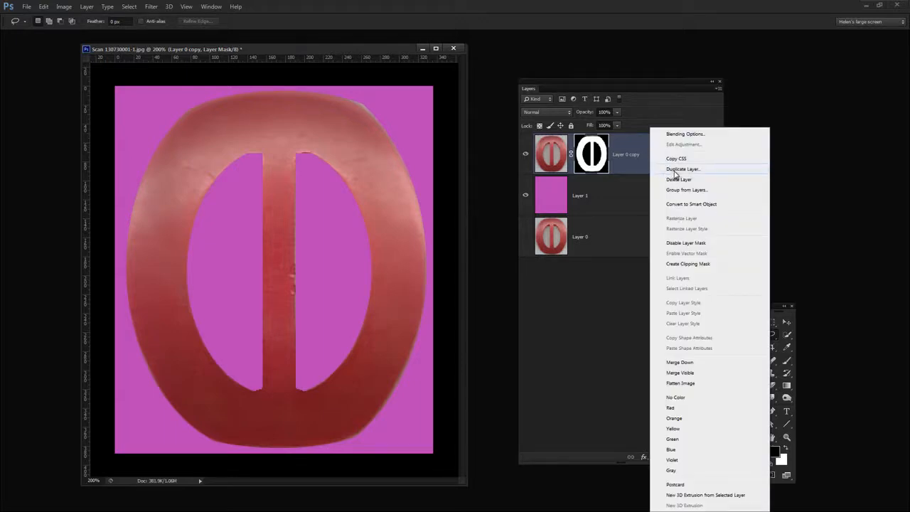
{"action": "left_click", "coordinate": [682, 168]}
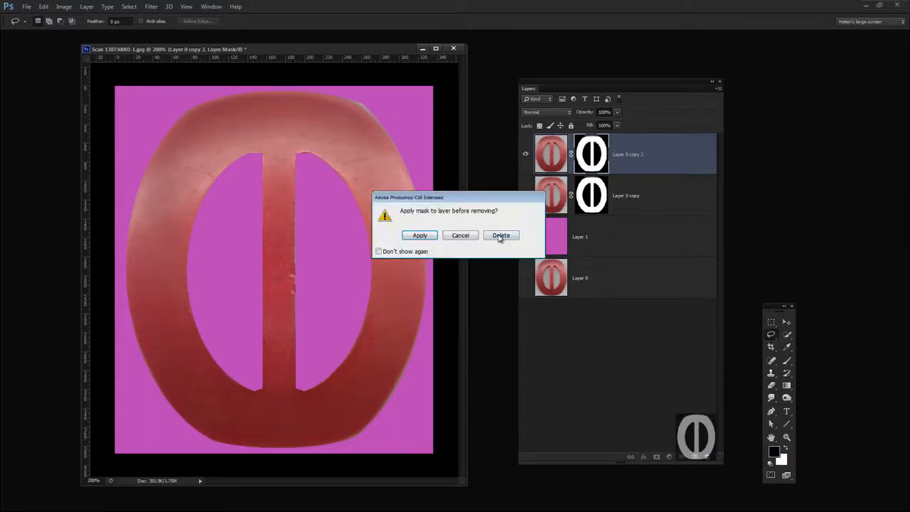
{"action": "left_click", "coordinate": [500, 235]}
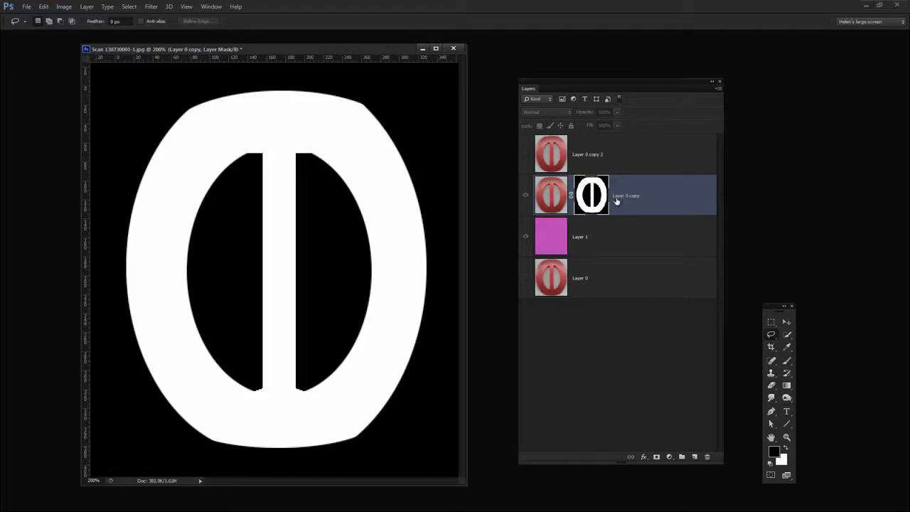
{"action": "mouse_move", "coordinate": [741, 328]}
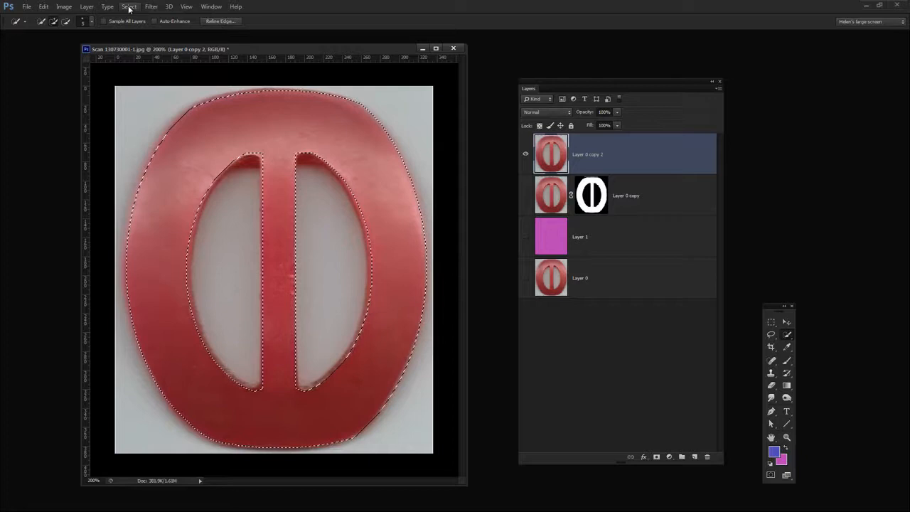
{"action": "left_click", "coordinate": [129, 7]}
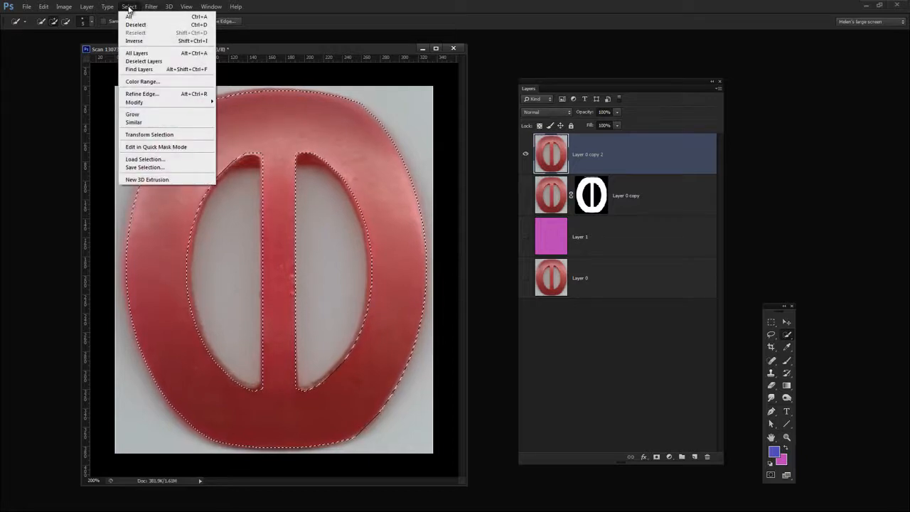
{"action": "mouse_move", "coordinate": [143, 93]}
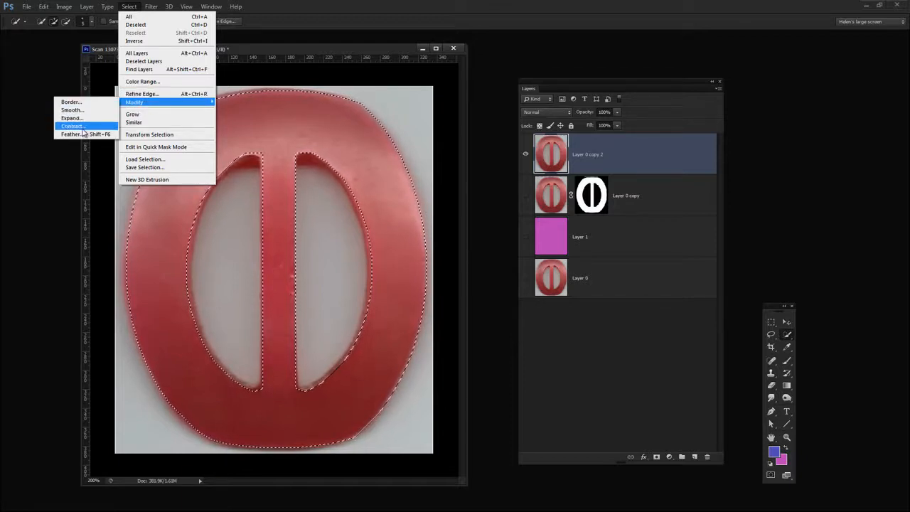
{"action": "mouse_move", "coordinate": [71, 135]}
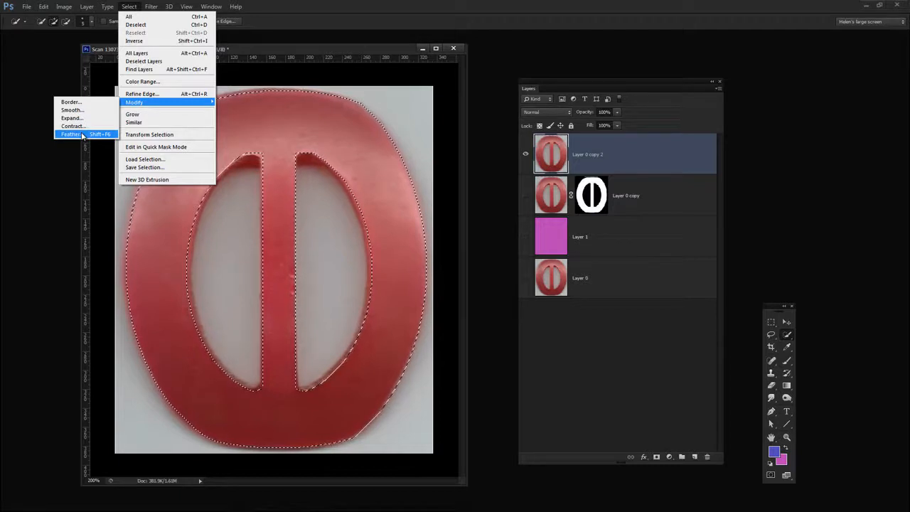
{"action": "mouse_move", "coordinate": [141, 94]}
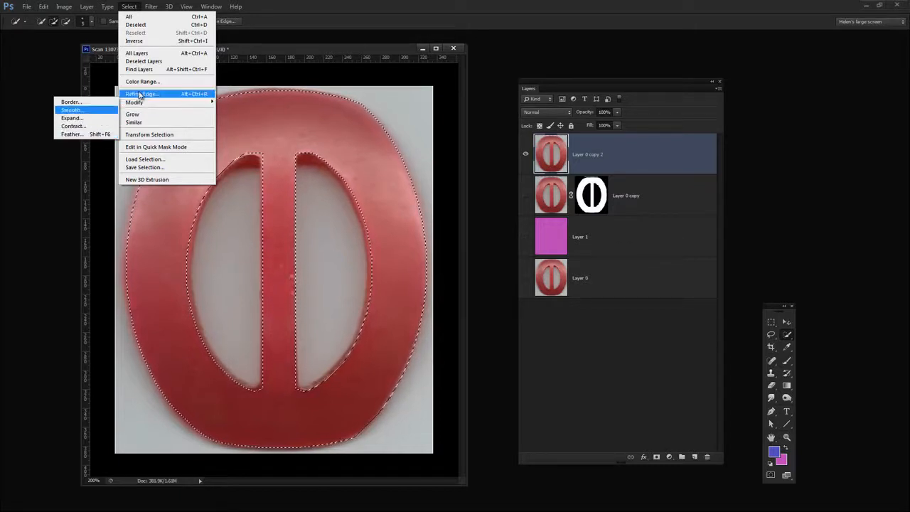
{"action": "left_click", "coordinate": [140, 94]}
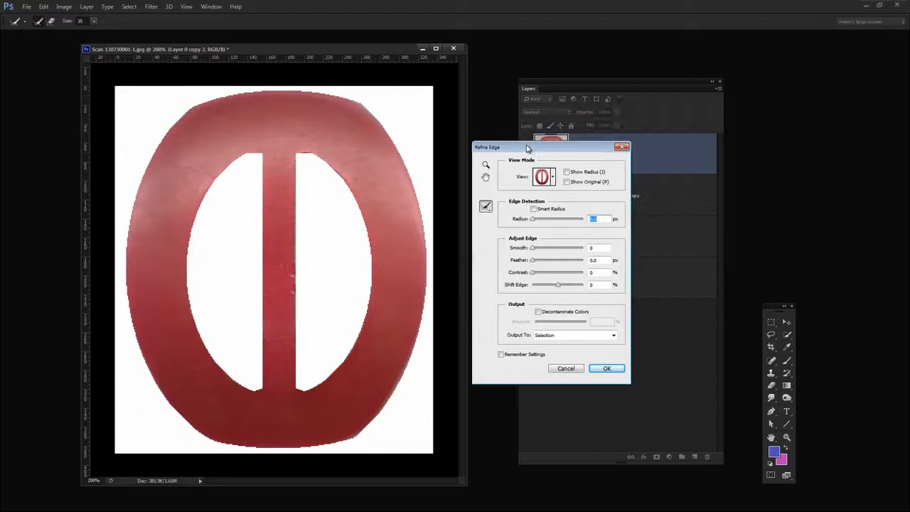
{"action": "left_click", "coordinate": [544, 176]}
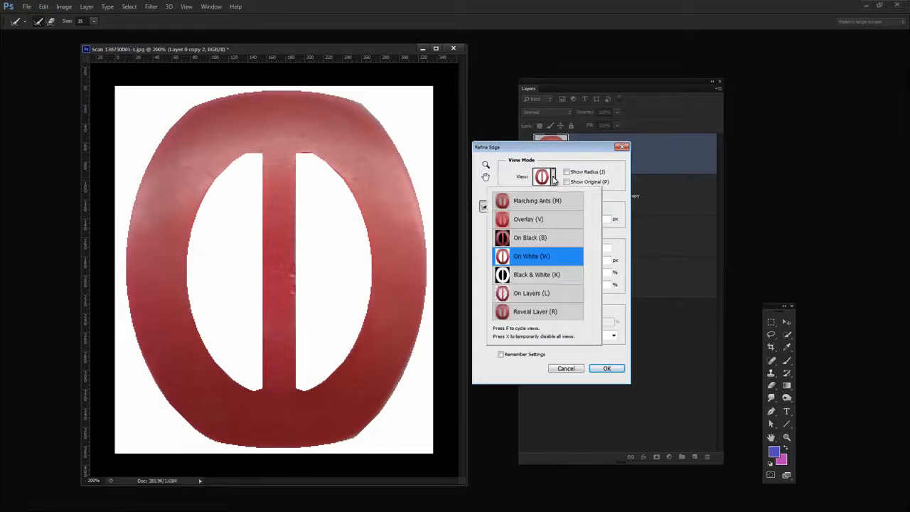
{"action": "mouse_move", "coordinate": [573, 307]}
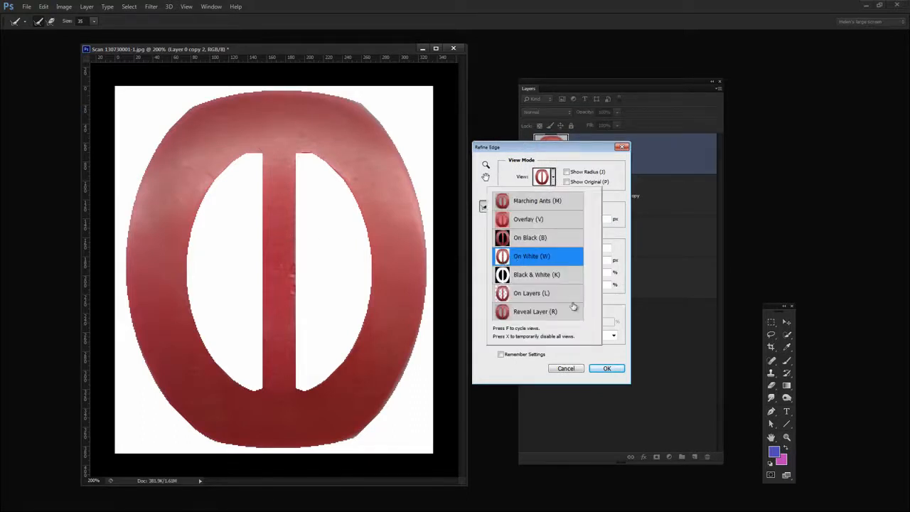
{"action": "left_click", "coordinate": [607, 368]}
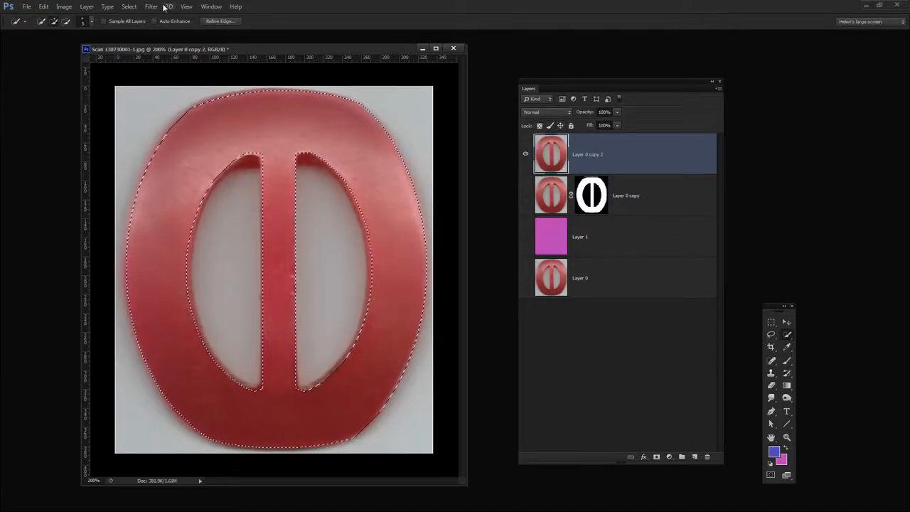
{"action": "left_click", "coordinate": [129, 6]}
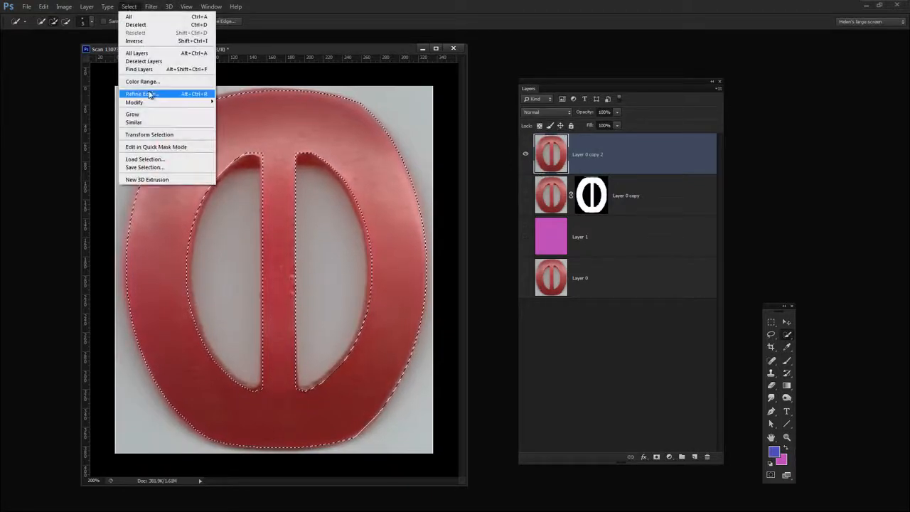
Refine the buckle edge with Smooth 7, Feather 1.9 px and Shift Edge +20%.
{"action": "left_click", "coordinate": [141, 94]}
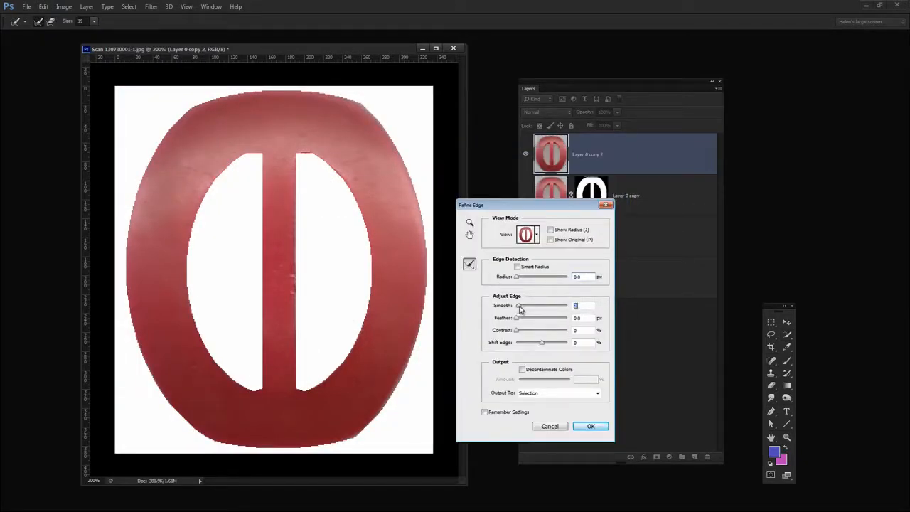
{"action": "left_click_drag", "start_coordinate": [517, 318], "coordinate": [522, 318]}
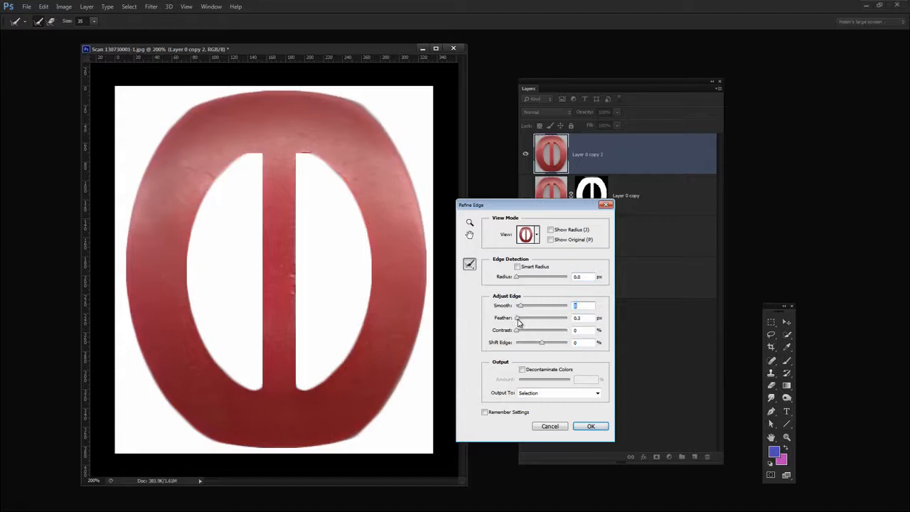
{"action": "left_click_drag", "start_coordinate": [520, 305], "coordinate": [541, 305]}
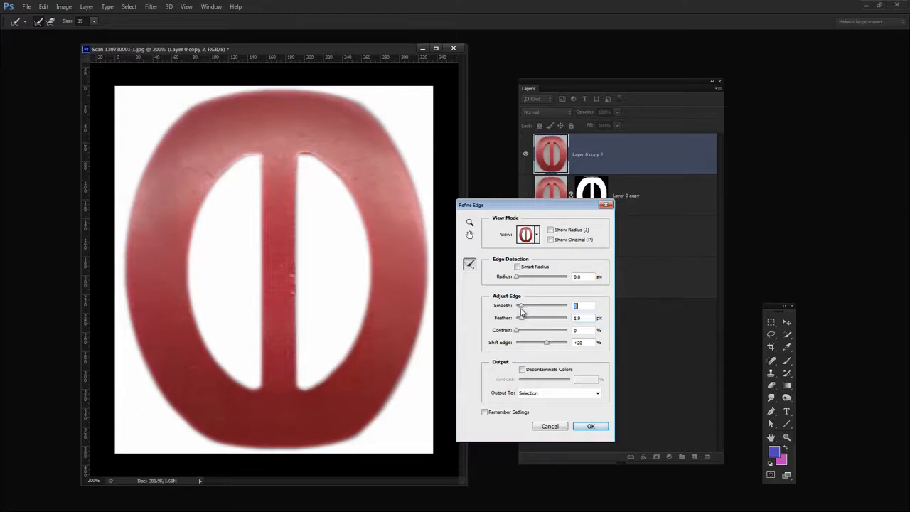
{"action": "mouse_move", "coordinate": [374, 170]}
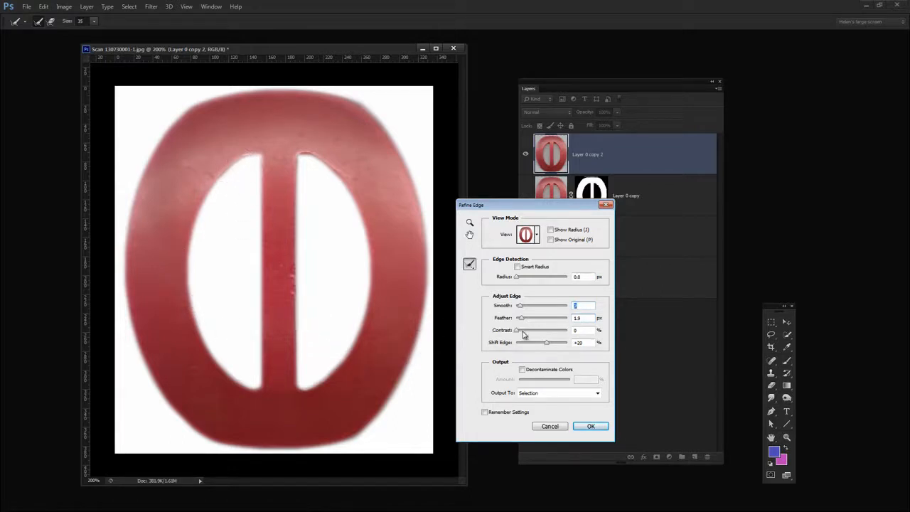
{"action": "left_click_drag", "start_coordinate": [526, 318], "coordinate": [521, 318]}
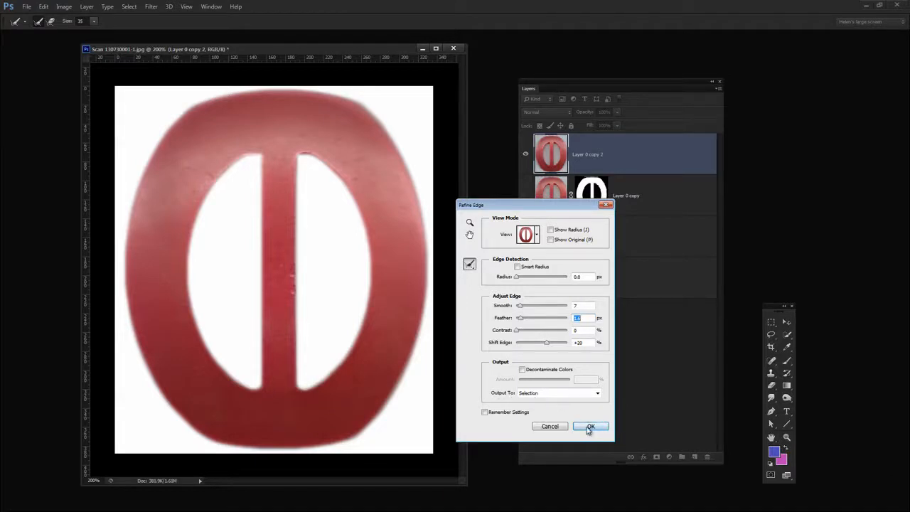
{"action": "left_click", "coordinate": [591, 426]}
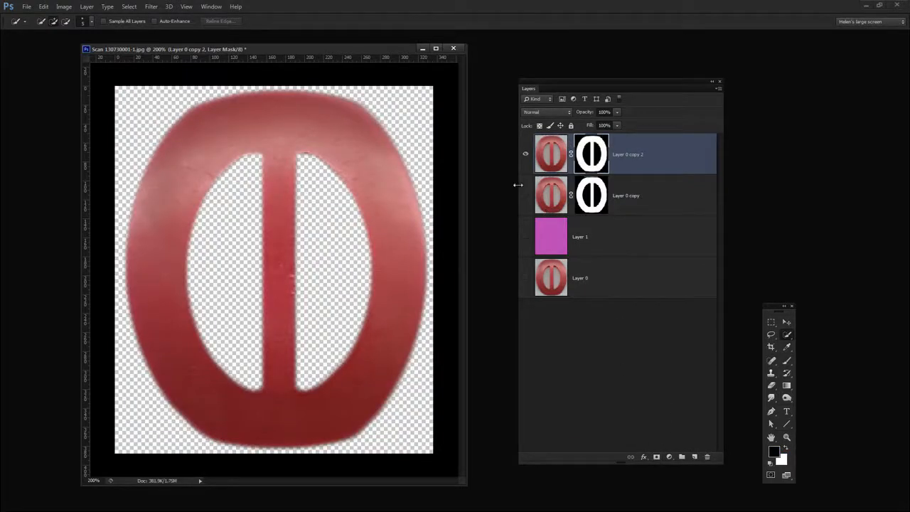
Make the masked buckle layer's image active and bring up its layer effects list.
{"action": "left_click", "coordinate": [526, 154]}
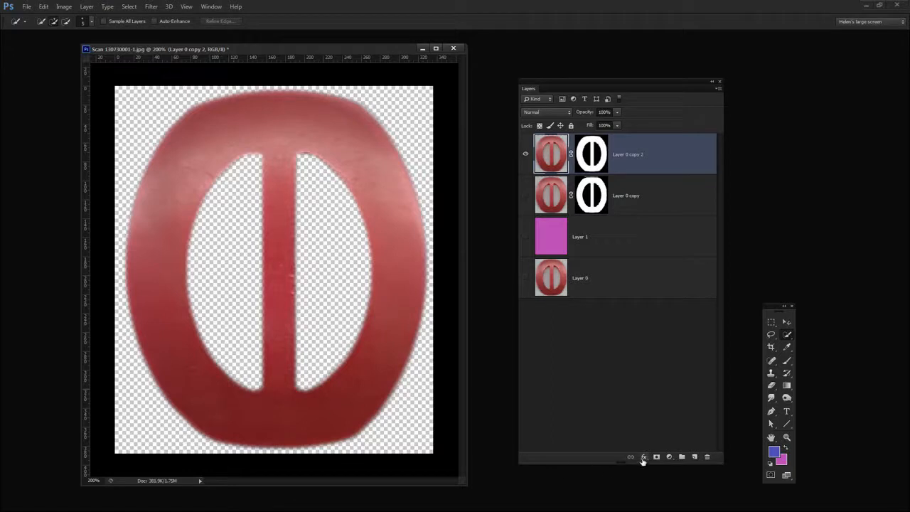
{"action": "left_click", "coordinate": [644, 458]}
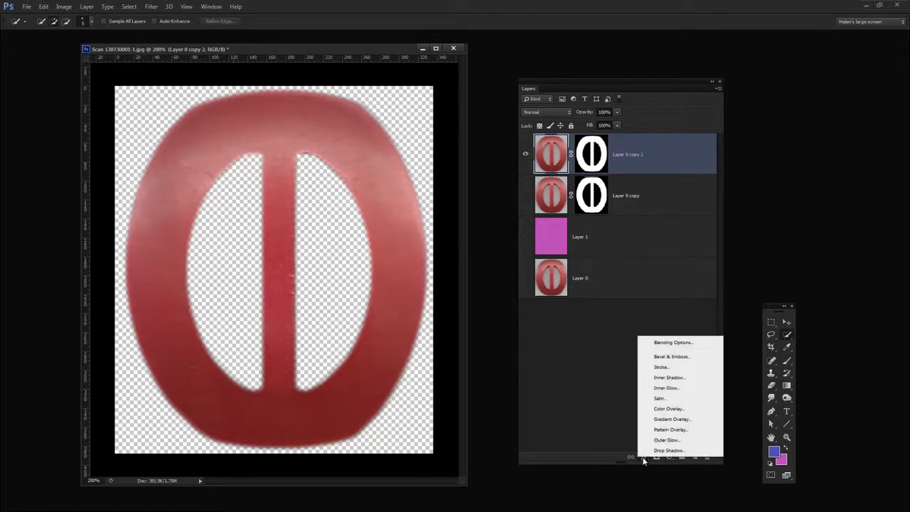
Add an Inner Bevel & Emboss and a Drop Shadow to Layer 0 copy 2.
{"action": "left_click", "coordinate": [671, 356]}
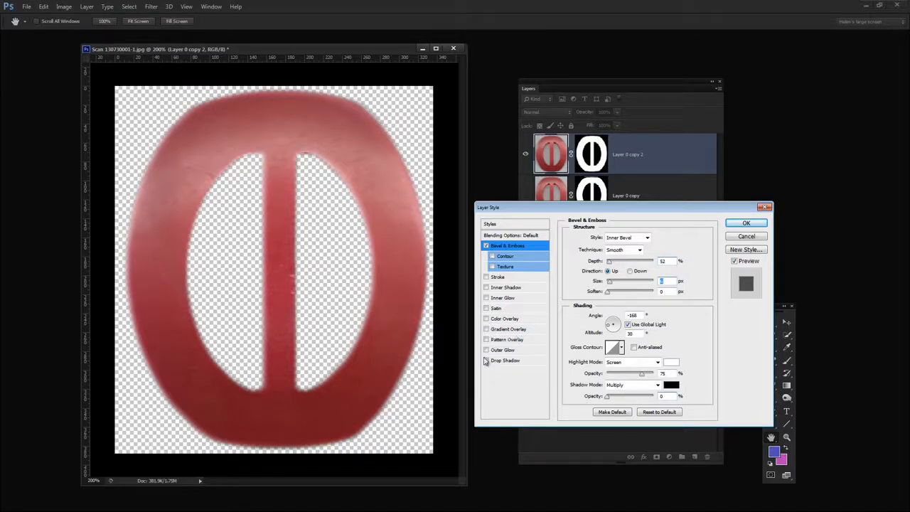
{"action": "left_click", "coordinate": [487, 361]}
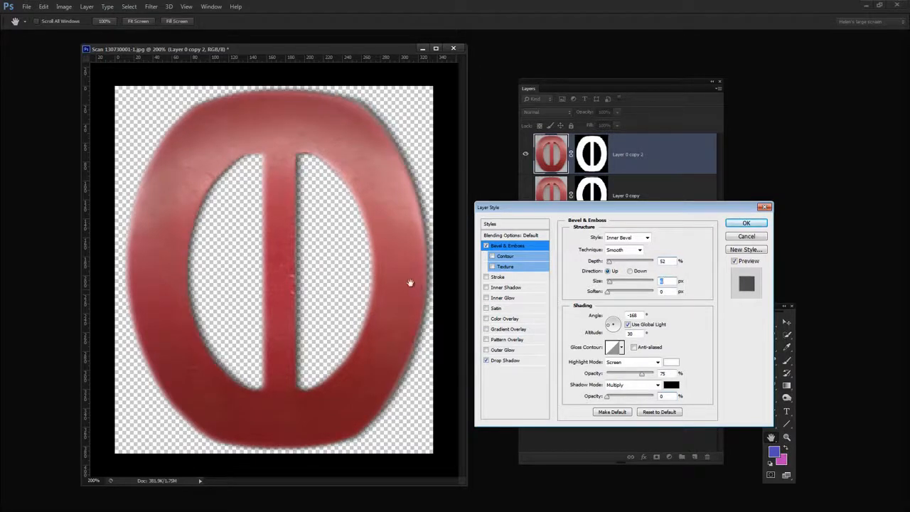
{"action": "left_click", "coordinate": [506, 360]}
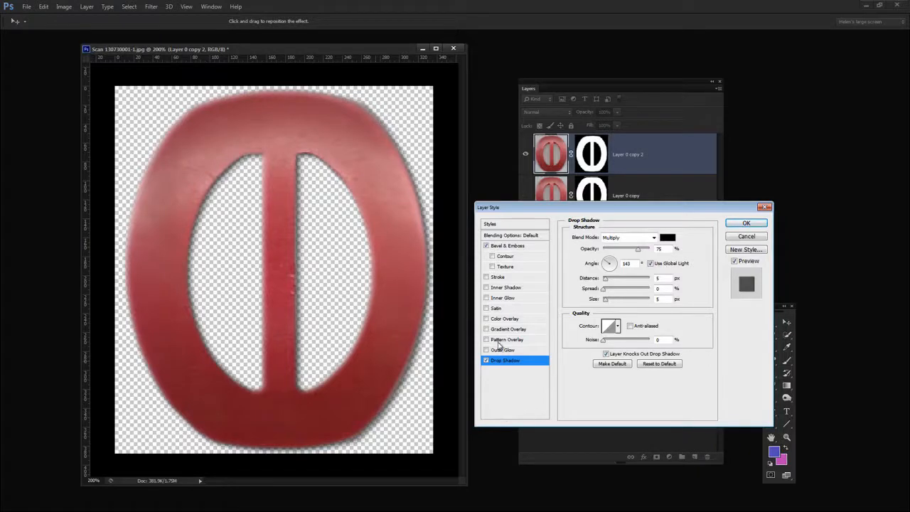
Apply a red-and-cream striped Pattern Overlay to the buckle layer.
{"action": "left_click", "coordinate": [487, 339]}
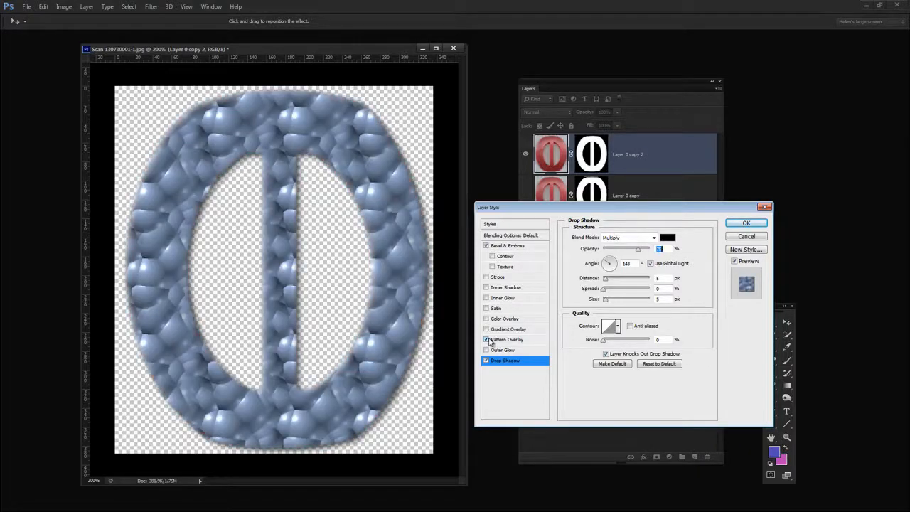
{"action": "left_click", "coordinate": [506, 339]}
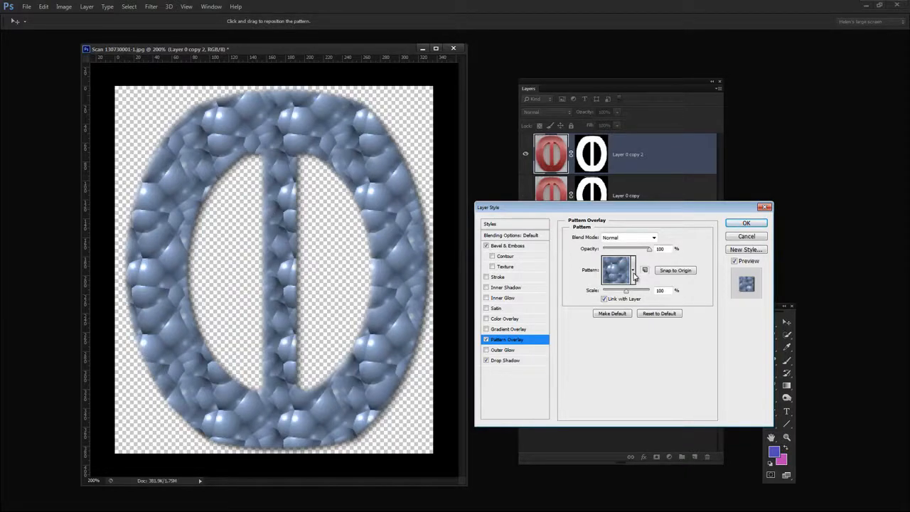
{"action": "left_click", "coordinate": [633, 270]}
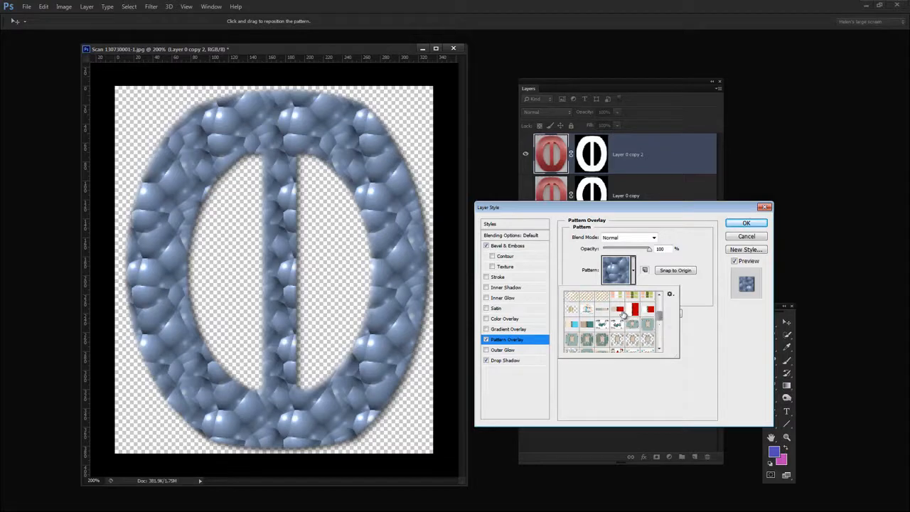
{"action": "left_click", "coordinate": [620, 308]}
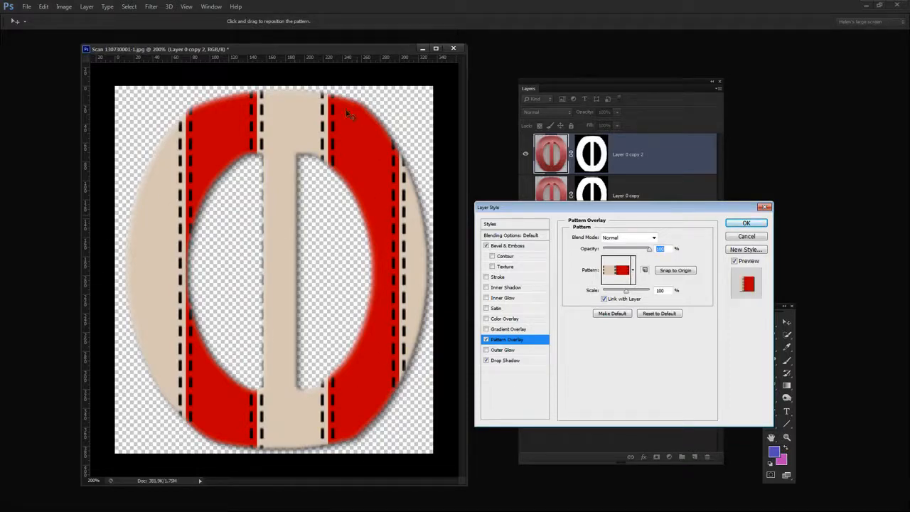
{"action": "mouse_move", "coordinate": [626, 295]}
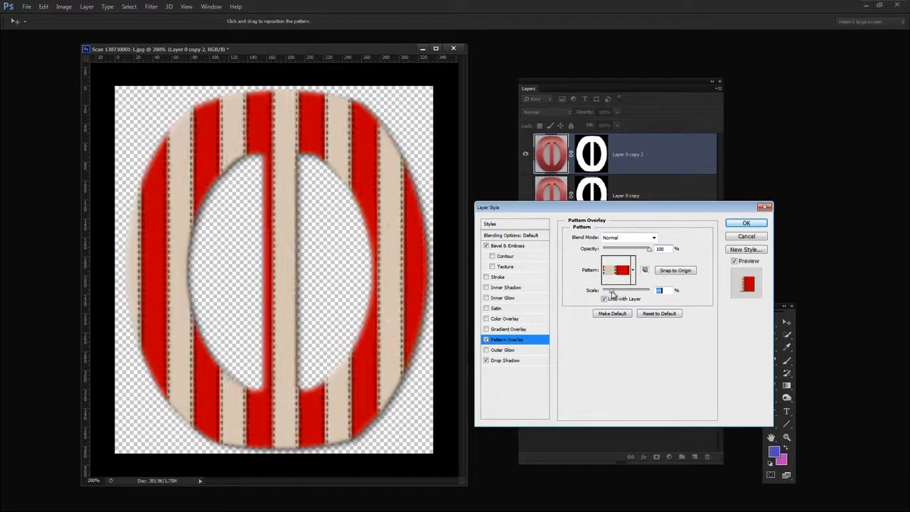
Try Color Burn, Screen, Soft Light and other overlay blend modes, then commit with Normal.
{"action": "left_click", "coordinate": [628, 237]}
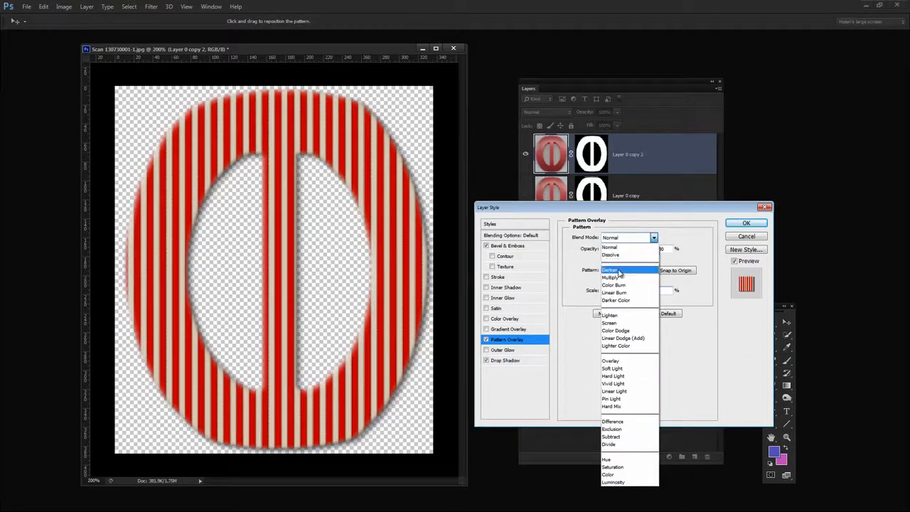
{"action": "left_click", "coordinate": [613, 285]}
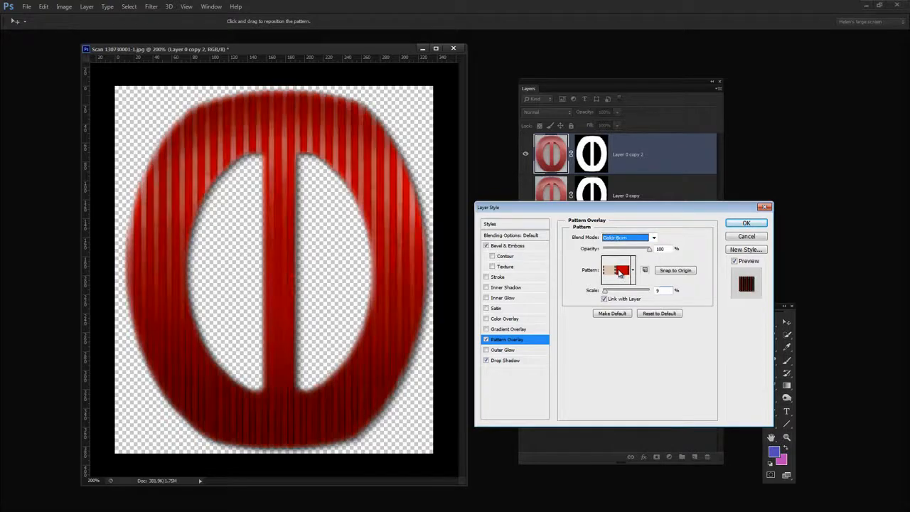
{"action": "left_click", "coordinate": [629, 237]}
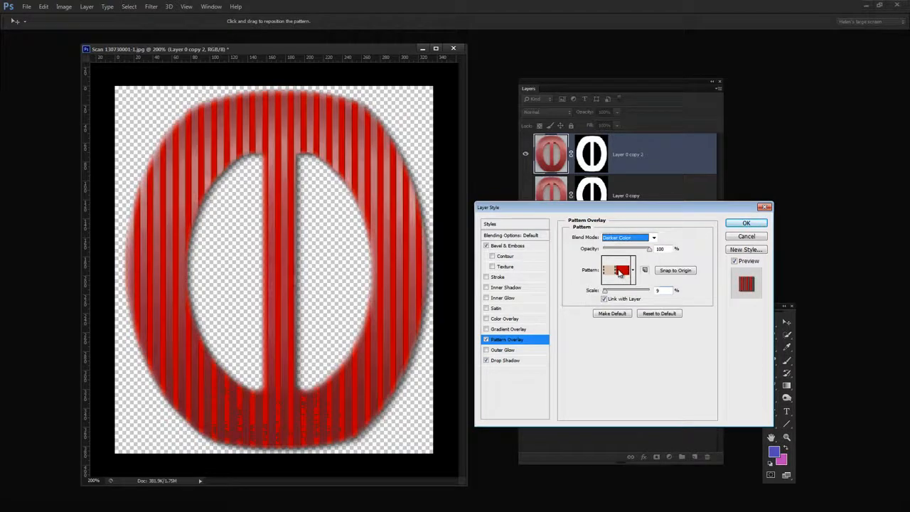
{"action": "left_click", "coordinate": [629, 237]}
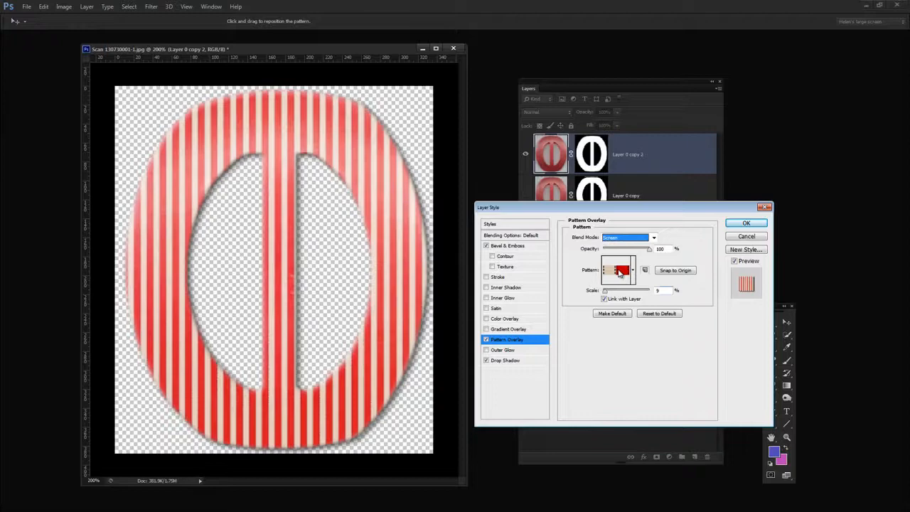
{"action": "left_click", "coordinate": [628, 237]}
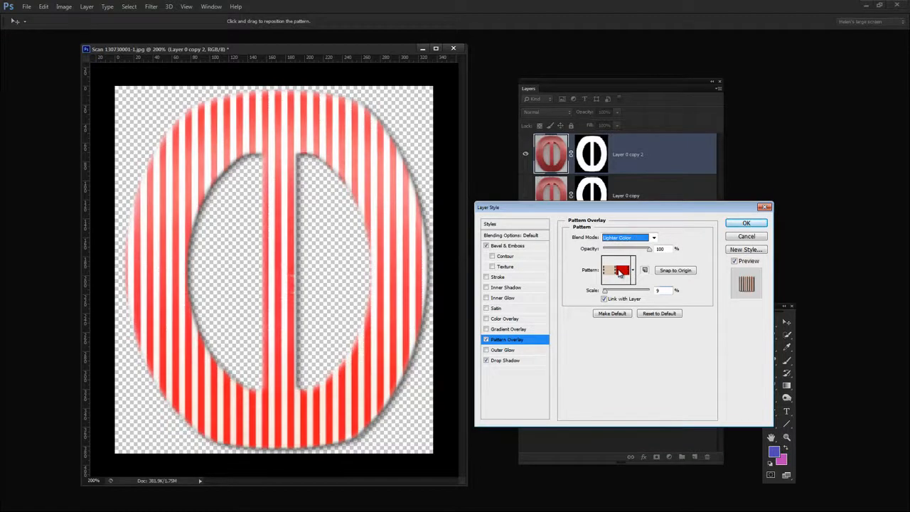
{"action": "left_click", "coordinate": [628, 237]}
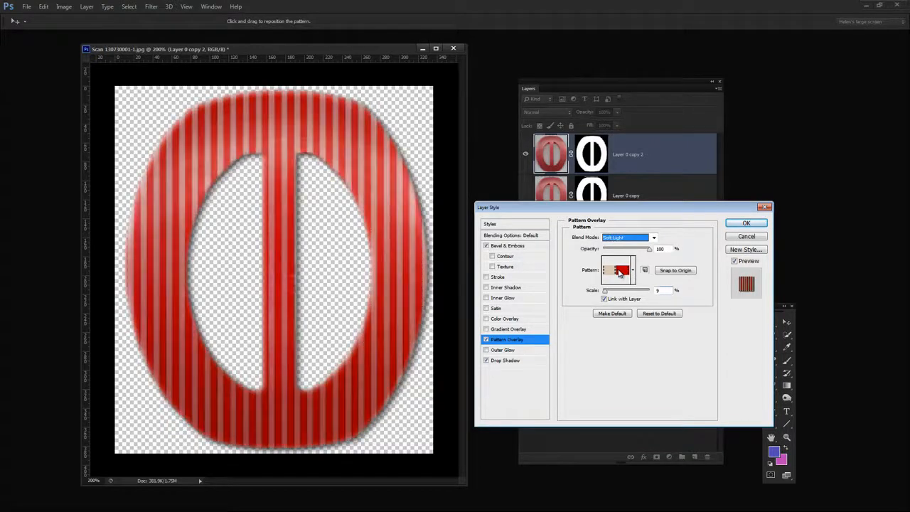
{"action": "left_click", "coordinate": [629, 237]}
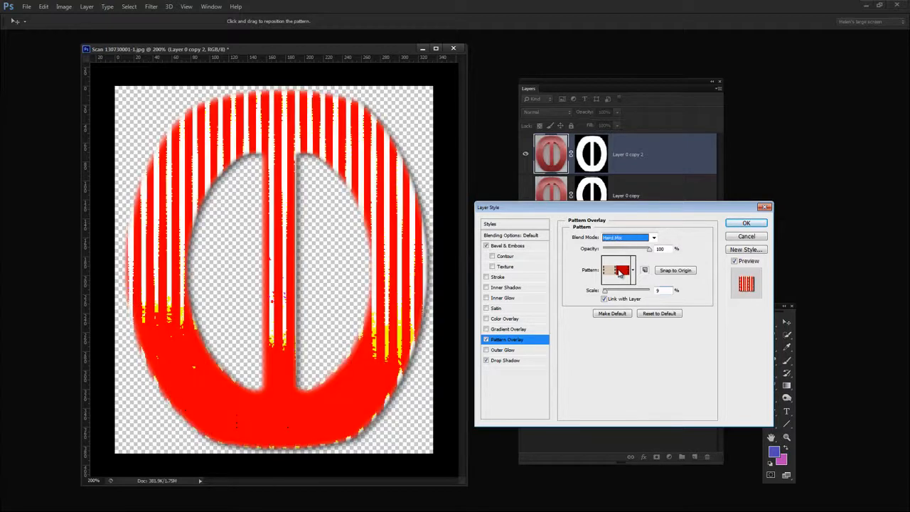
{"action": "left_click", "coordinate": [653, 237]}
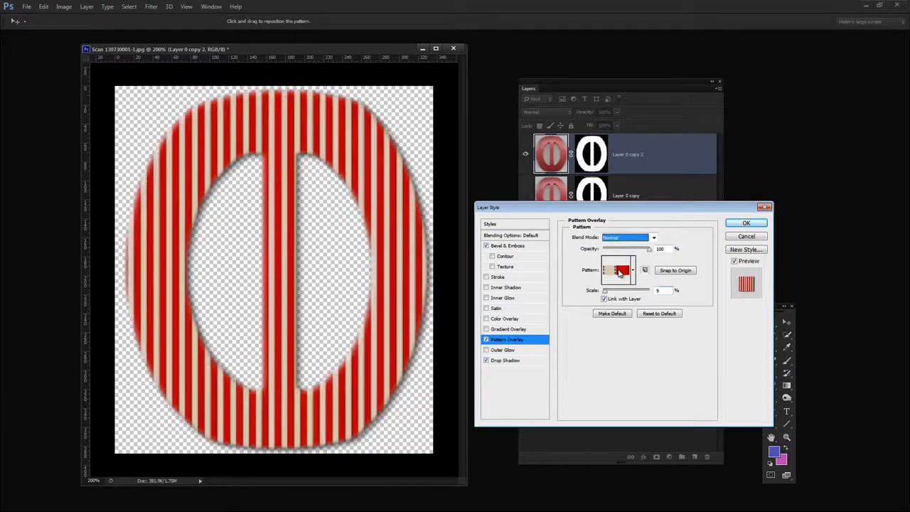
{"action": "left_click", "coordinate": [746, 223]}
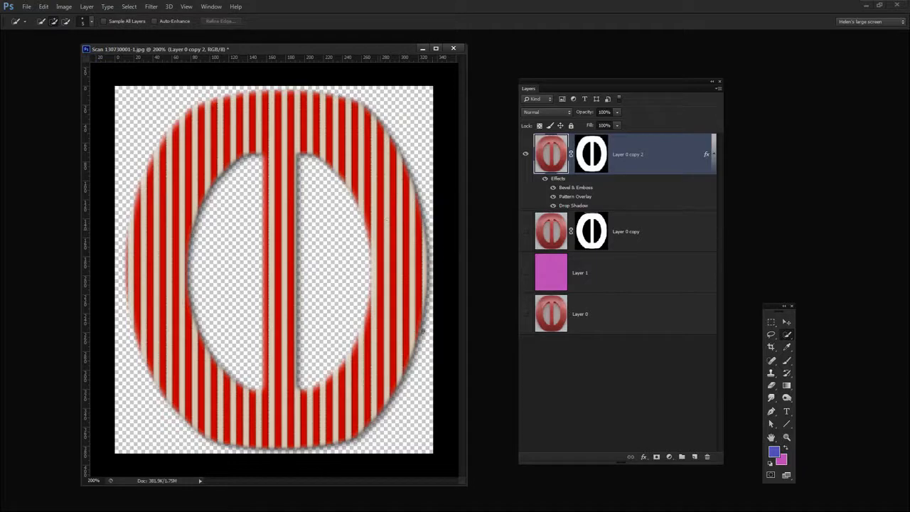
{"action": "mouse_move", "coordinate": [279, 309]}
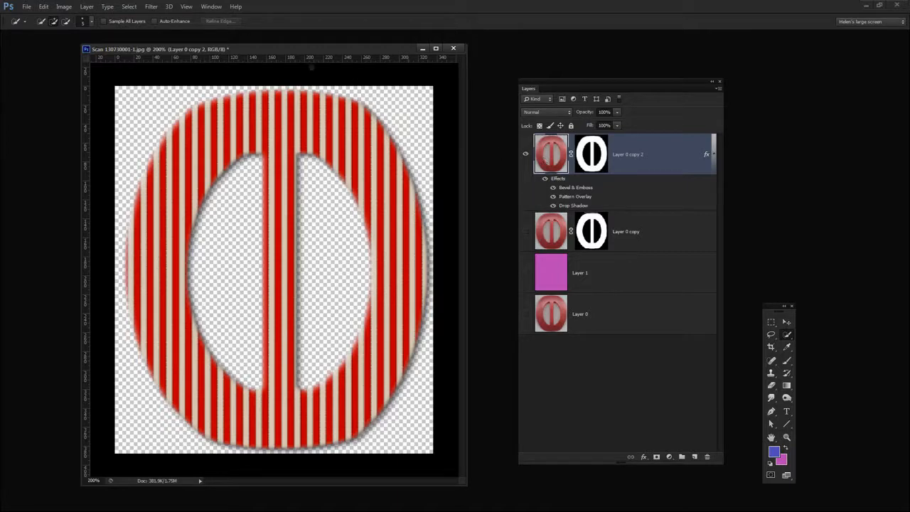
Open the Filter menu for the styled buckle layer.
{"action": "left_click", "coordinate": [151, 6]}
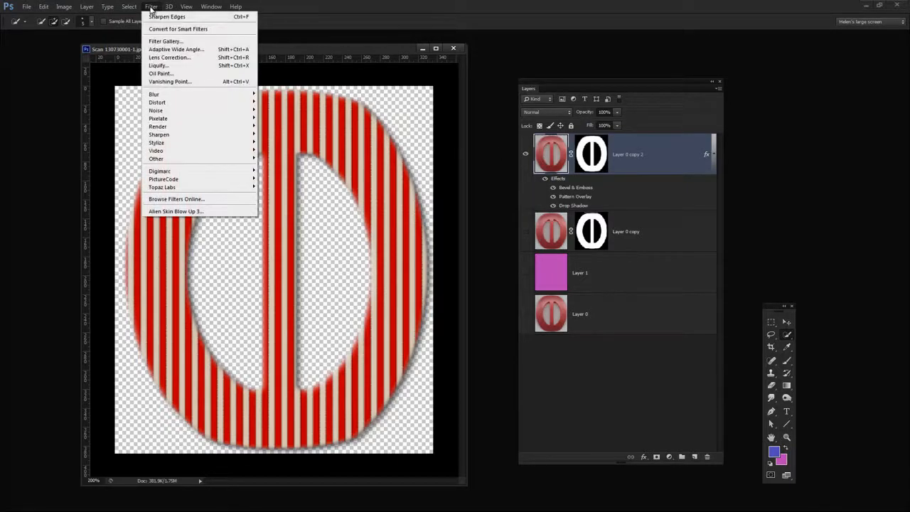
{"action": "mouse_move", "coordinate": [159, 135]}
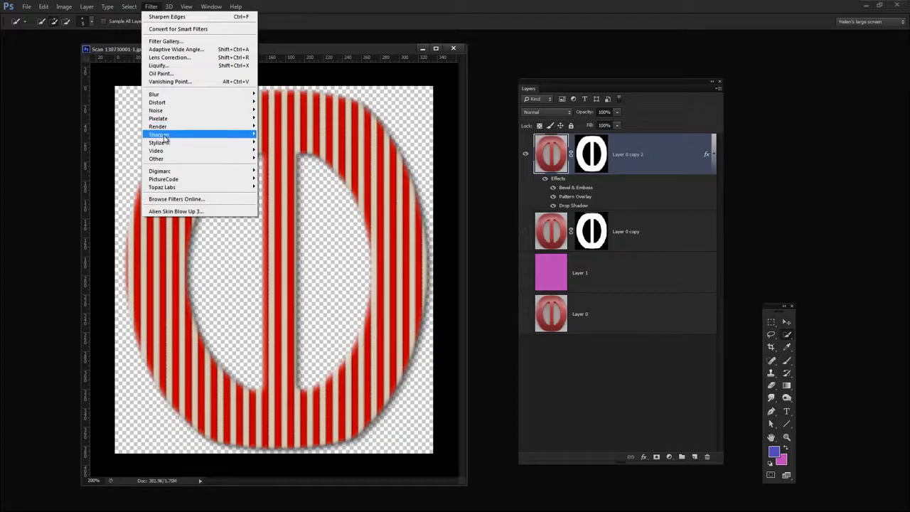
{"action": "mouse_move", "coordinate": [158, 134]}
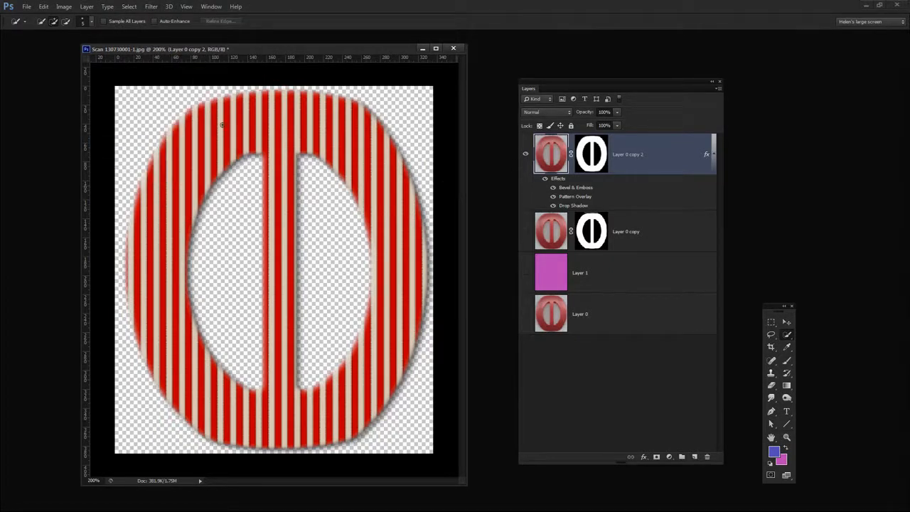
Apply Sharpen Edges to the striped buckle.
{"action": "left_click", "coordinate": [150, 7]}
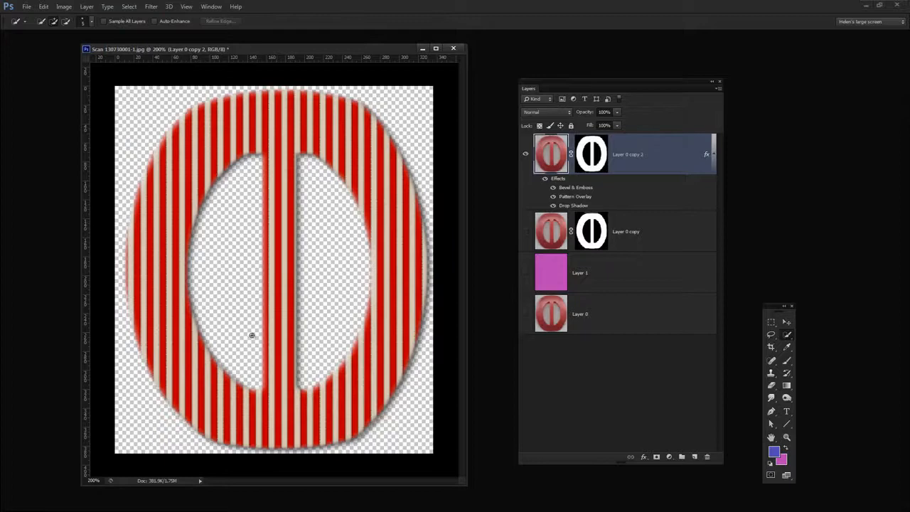
Toggle the pink Layer 1 backdrop off and on, leaving it visible.
{"action": "left_click", "coordinate": [526, 273]}
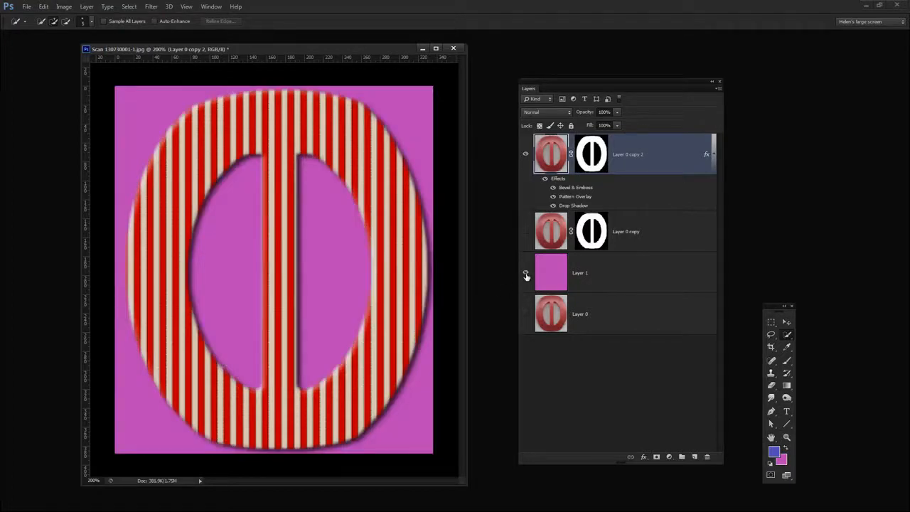
{"action": "left_click", "coordinate": [525, 272]}
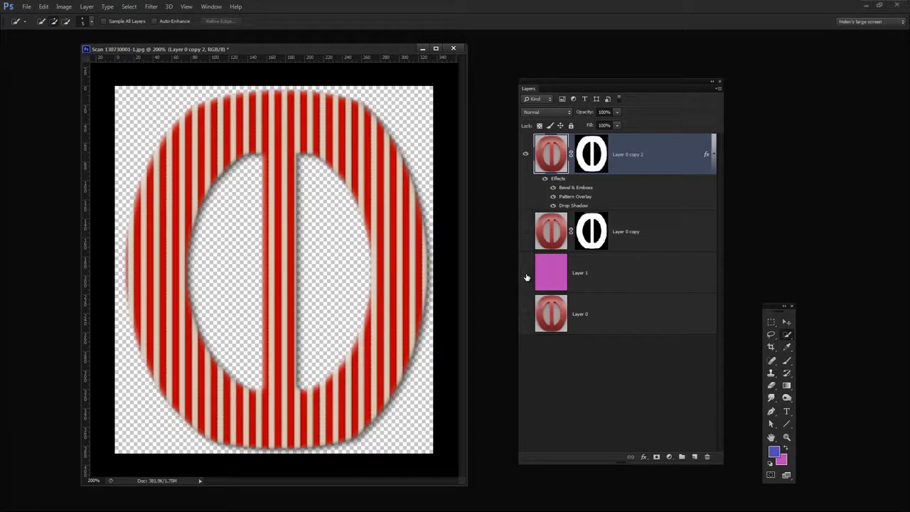
{"action": "left_click", "coordinate": [526, 276]}
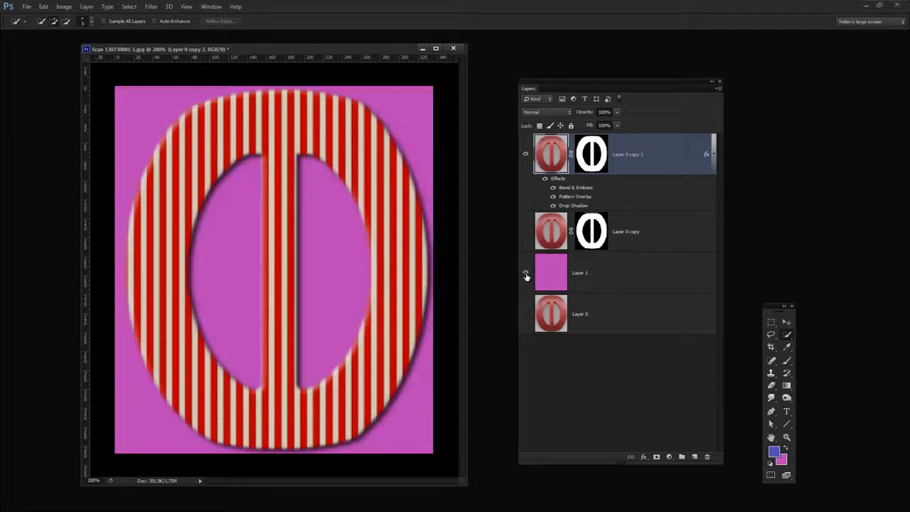
{"action": "left_click", "coordinate": [526, 273]}
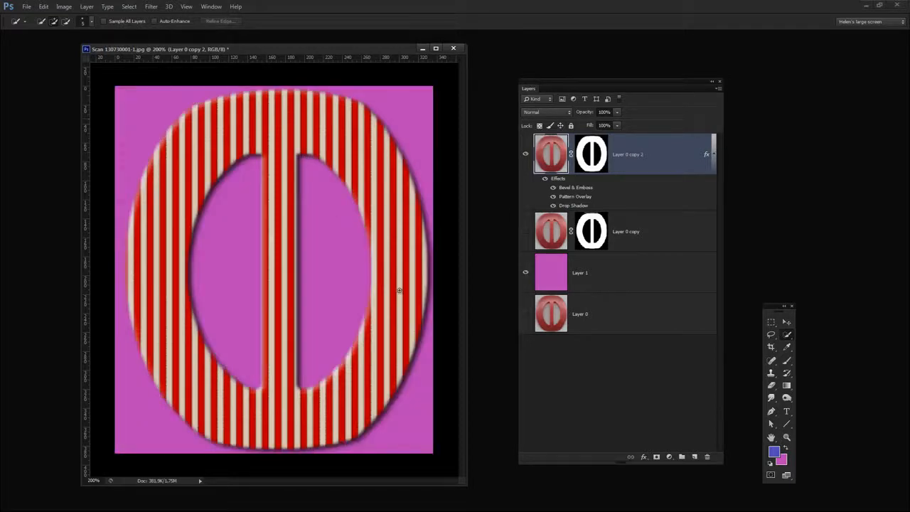